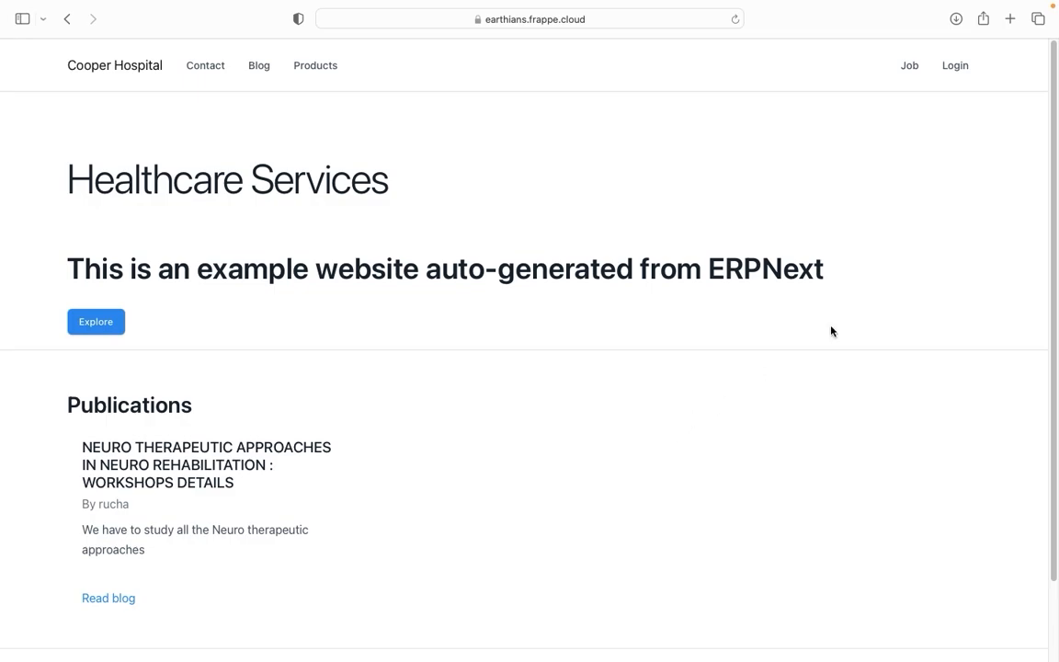
Log in from the hospital website with the saved 'pushkar' account to reach the Home desk.
left_click(954, 66)
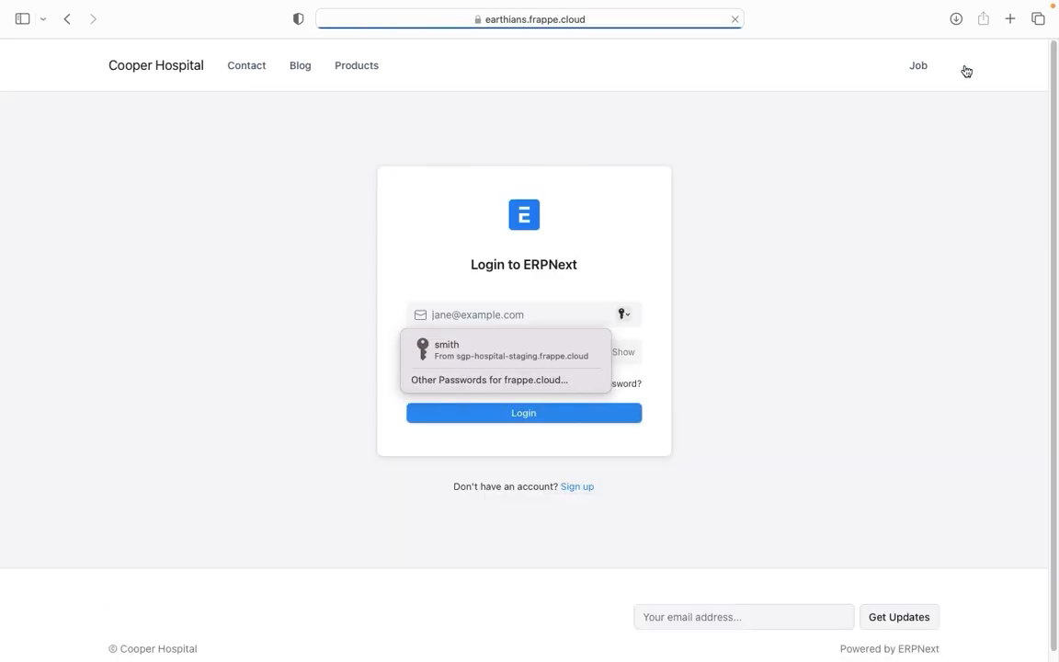
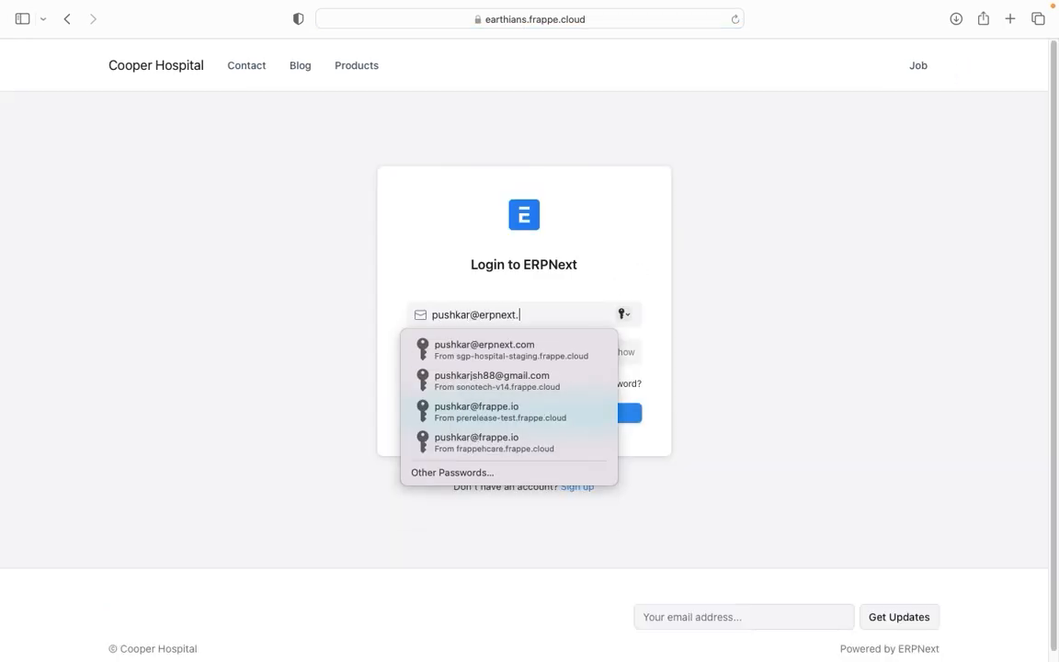
left_click(485, 350)
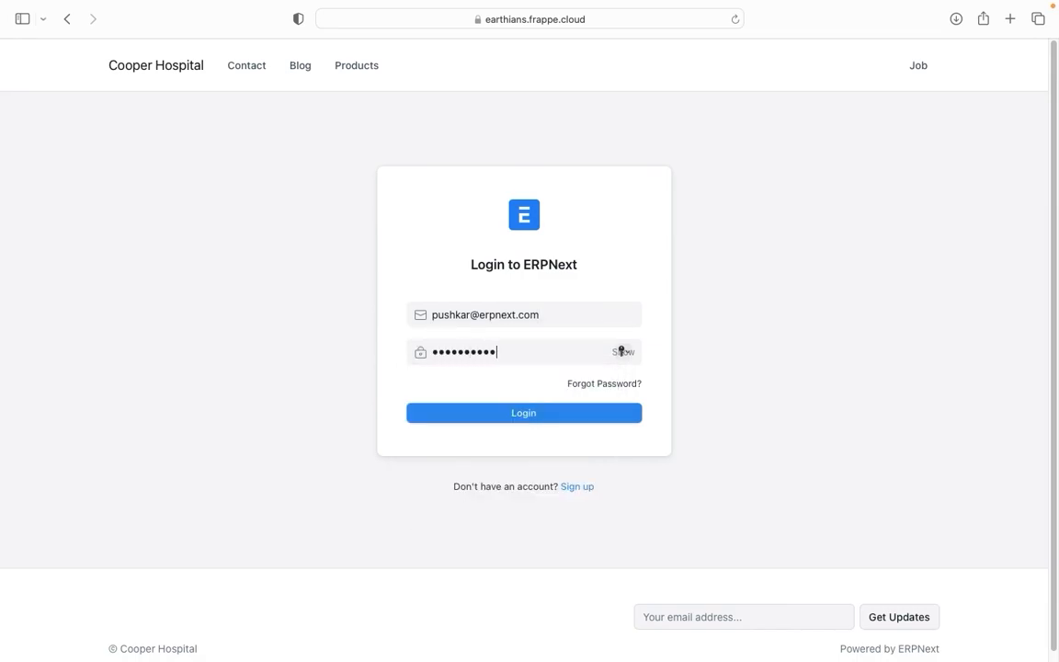
left_click(522, 412)
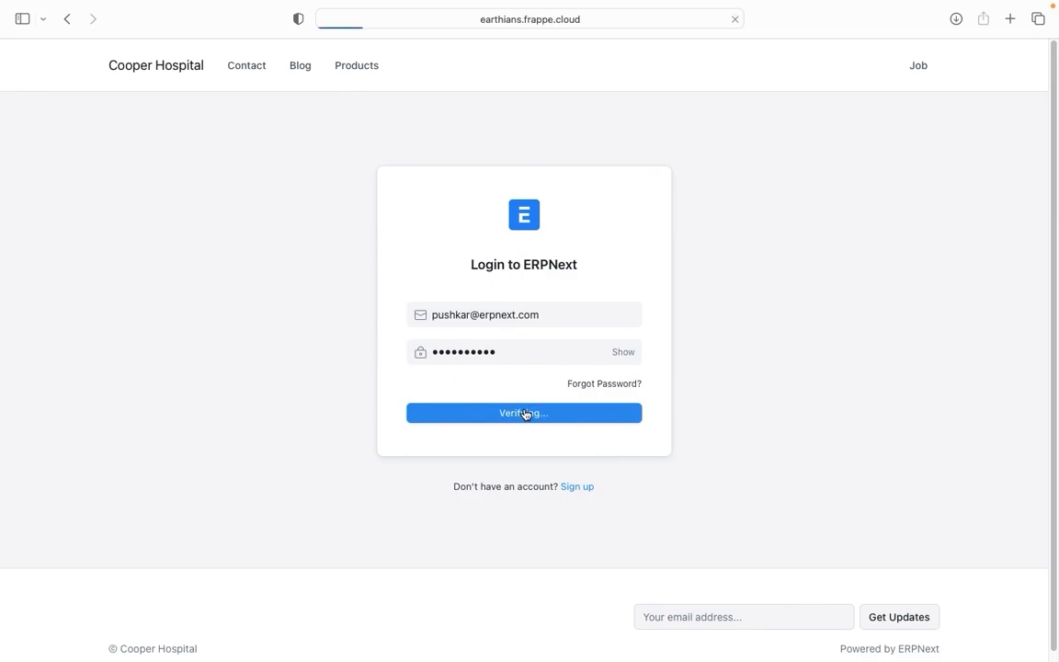
left_click(522, 412)
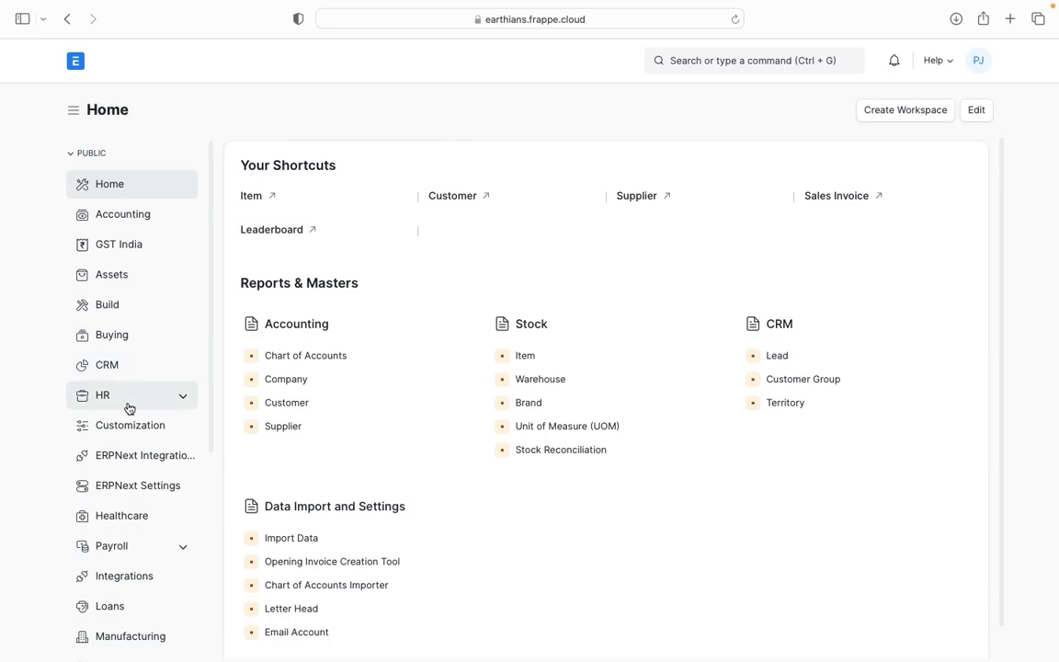
mouse_move(111, 607)
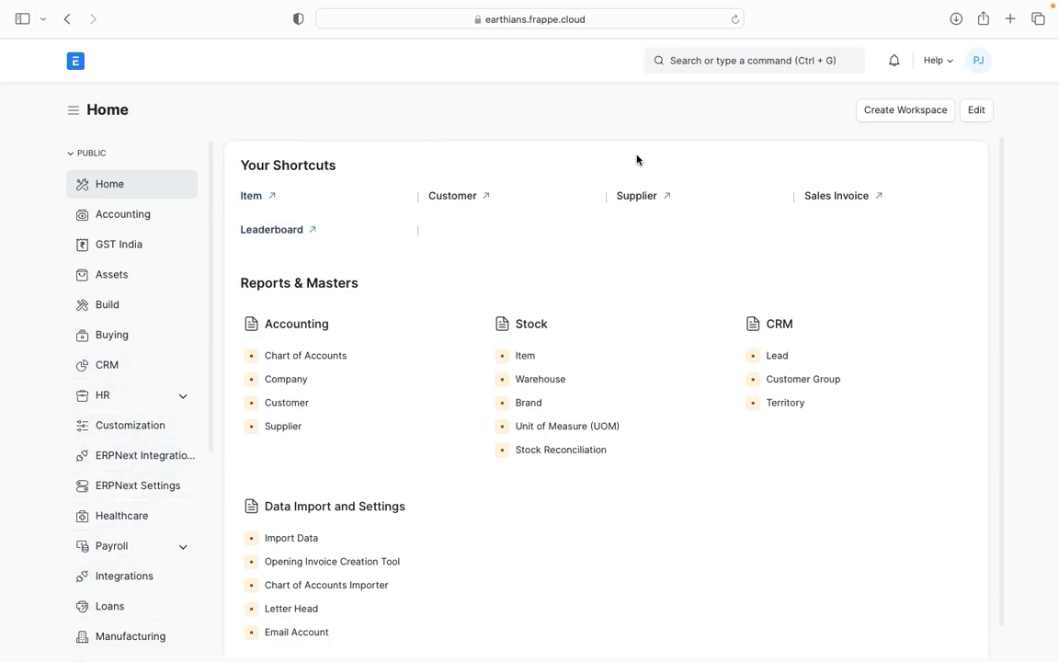
mouse_move(377, 403)
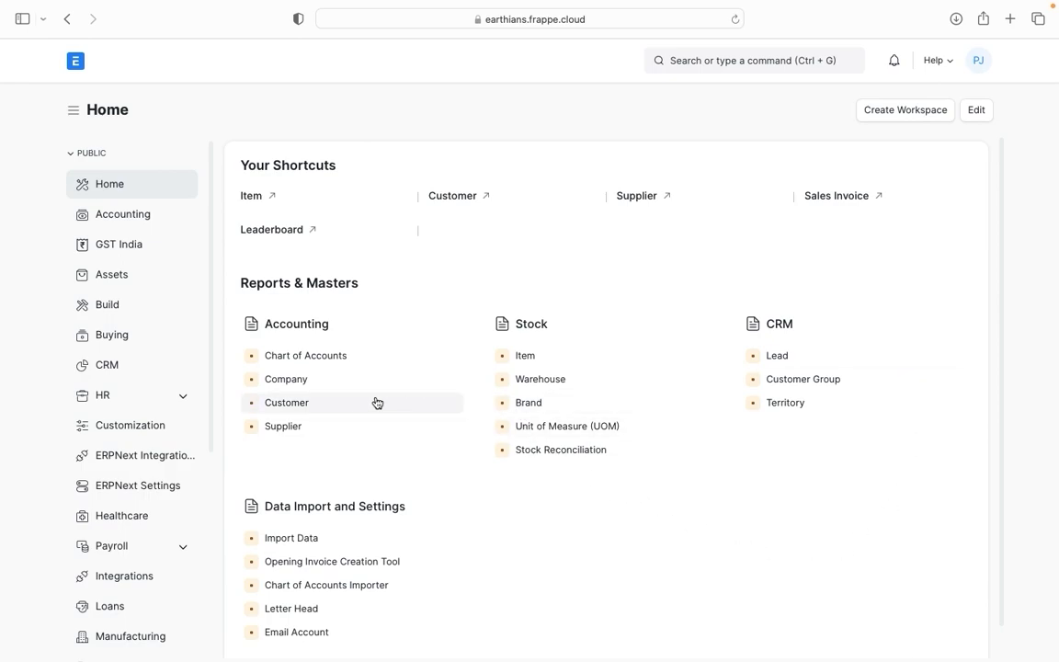
mouse_move(133, 456)
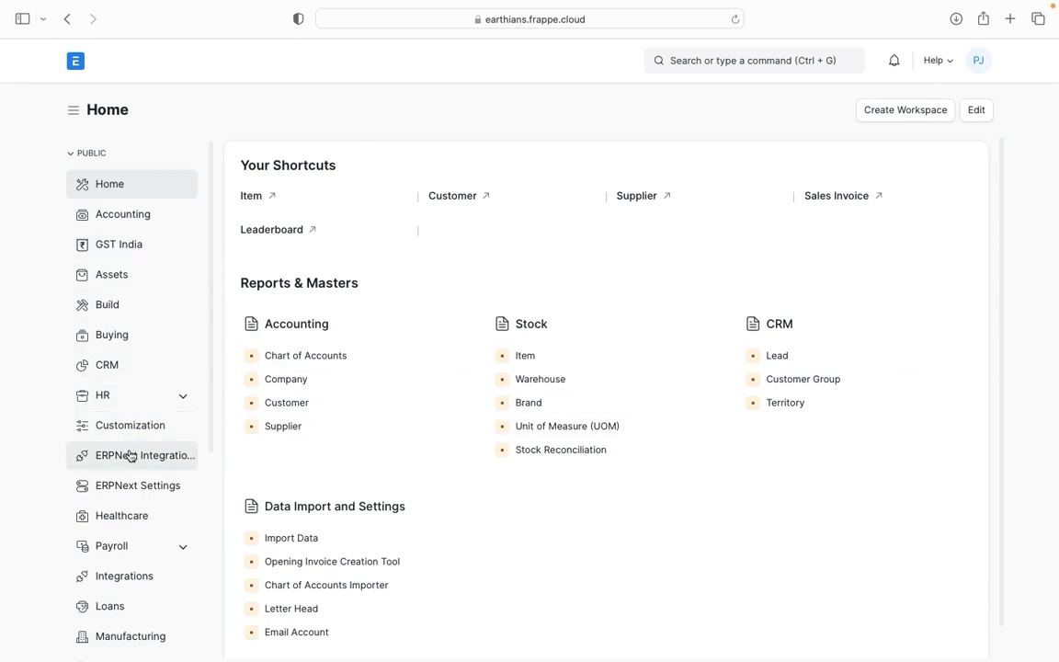
mouse_move(121, 514)
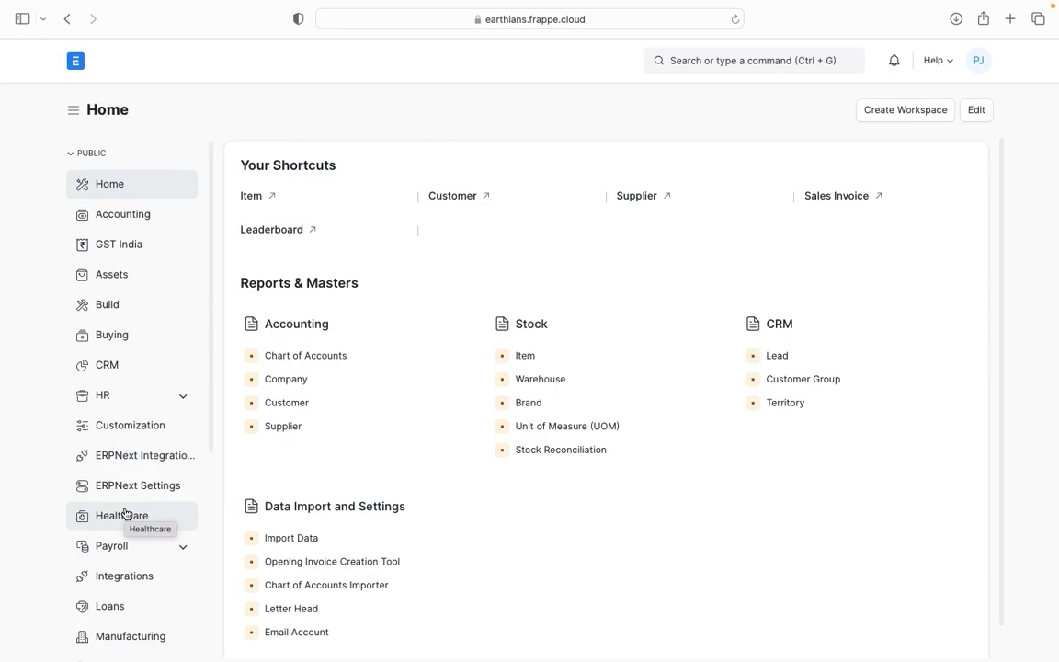
Open the Healthcare workspace from the sidebar.
left_click(121, 514)
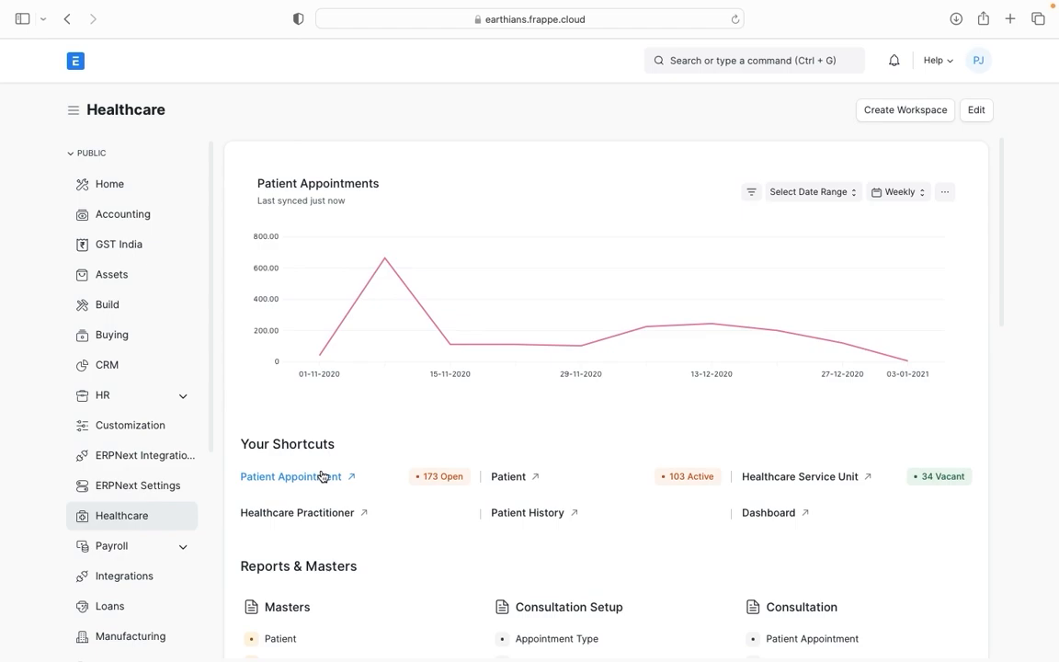
mouse_move(296, 477)
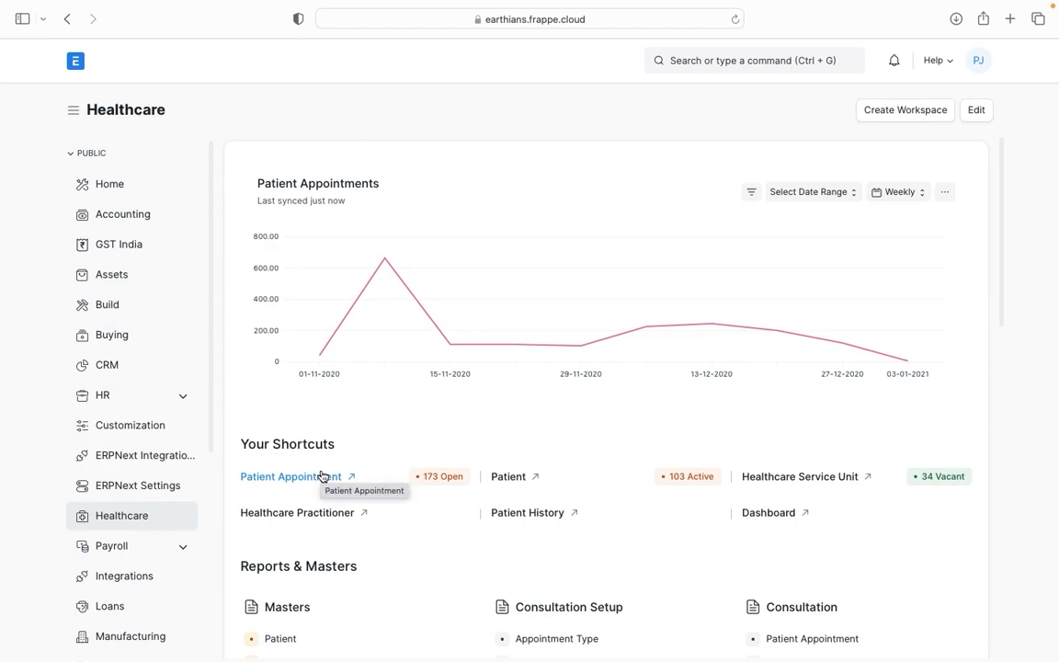
mouse_move(978, 136)
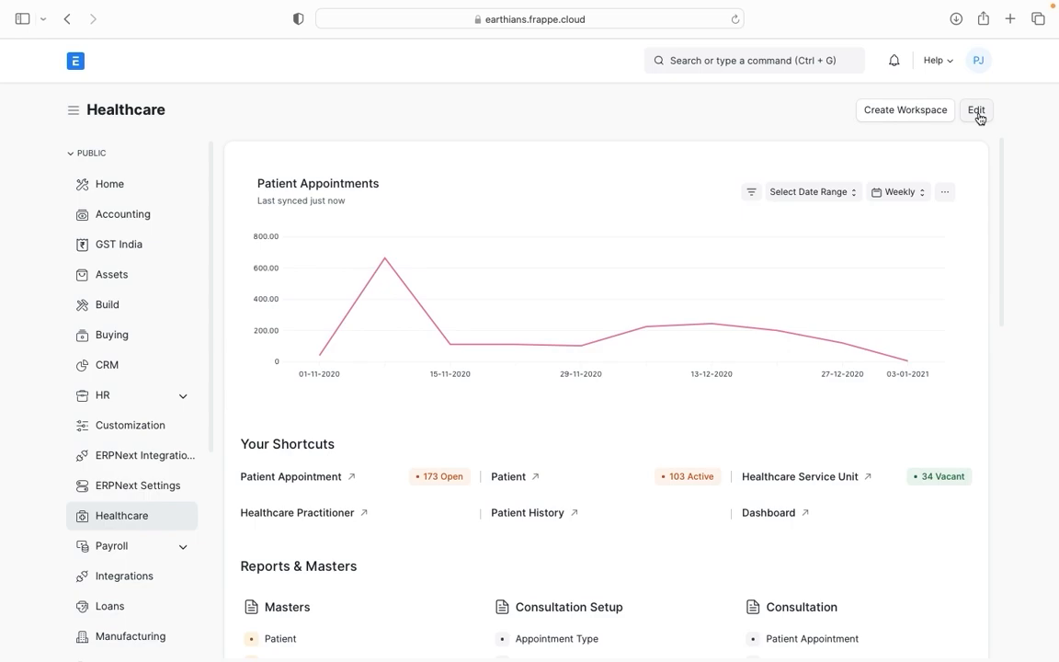
Switch the Healthcare workspace into edit mode and review its chart and shortcut blocks.
left_click(974, 110)
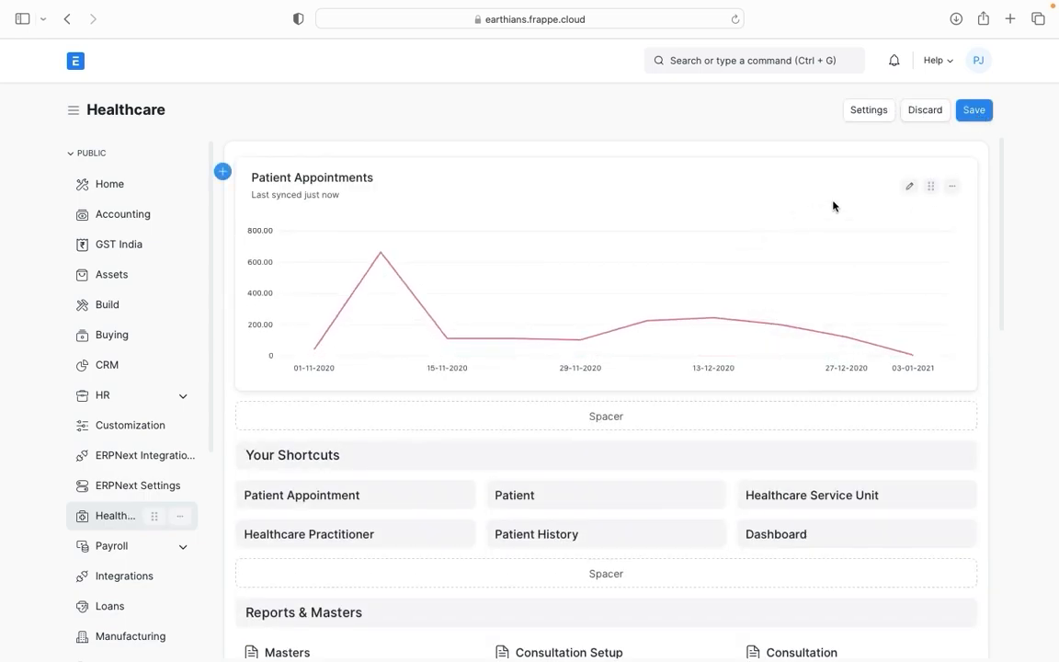
mouse_move(1015, 273)
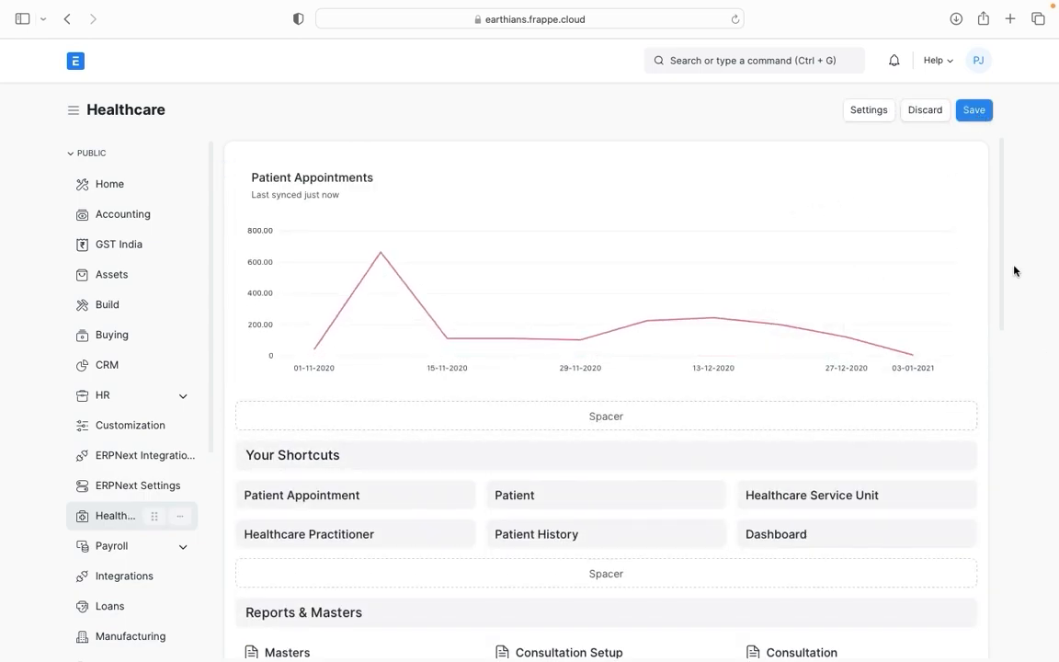
scroll("down", 3)
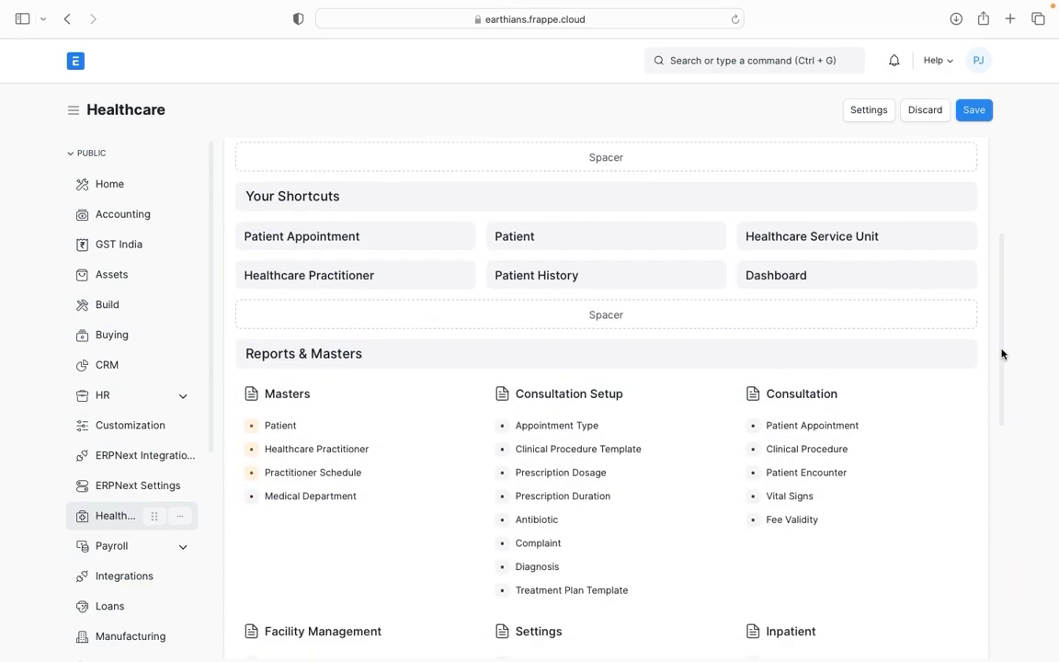
scroll("down", 3)
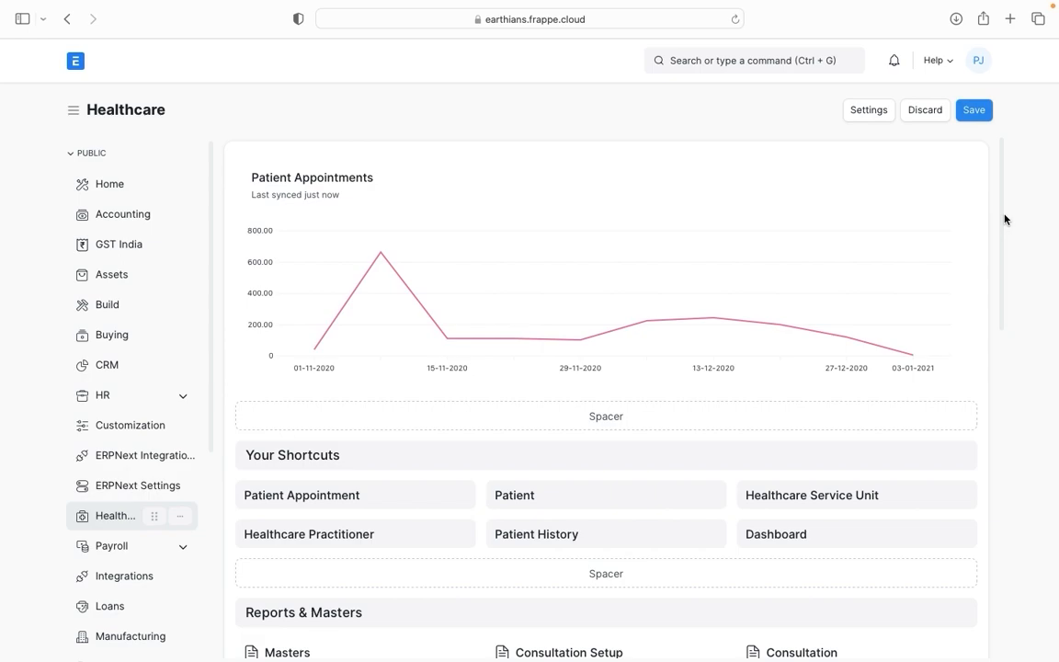
mouse_move(696, 263)
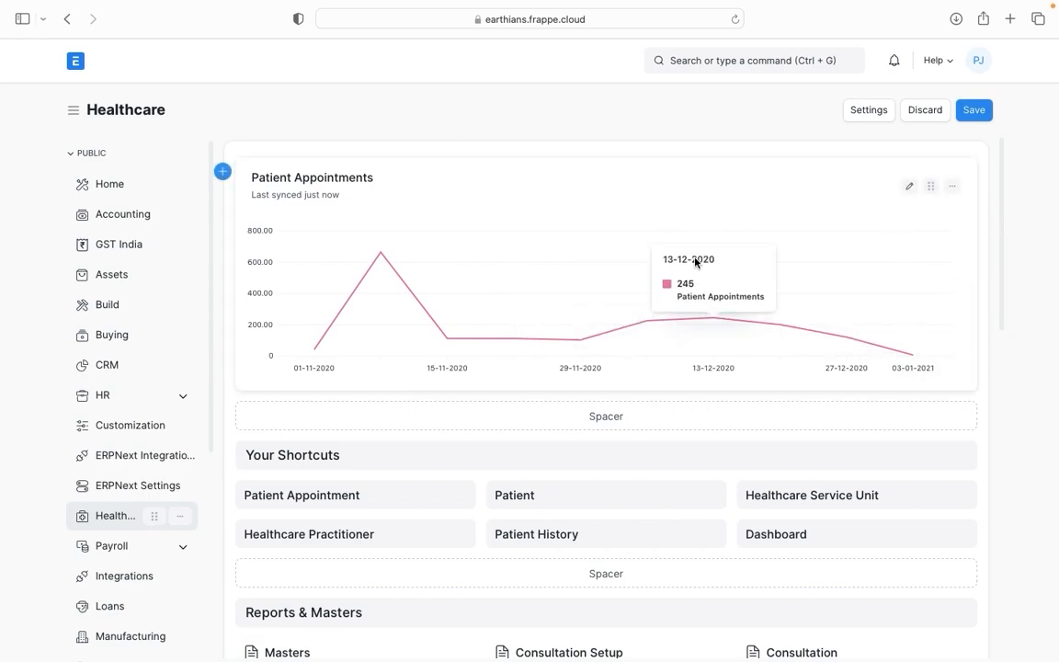
mouse_move(912, 221)
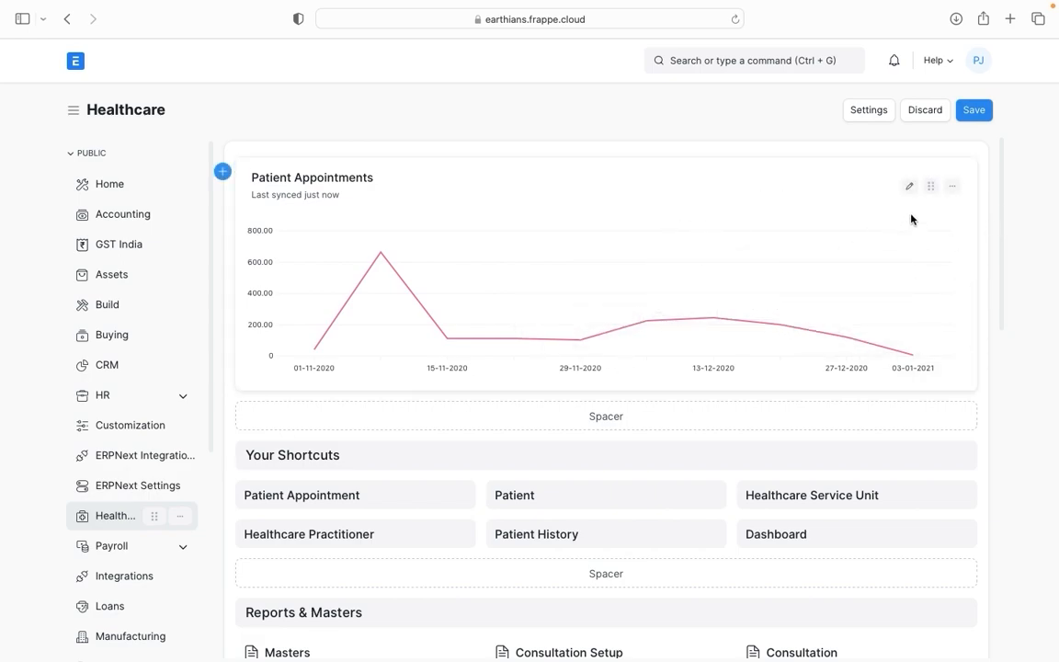
mouse_move(908, 186)
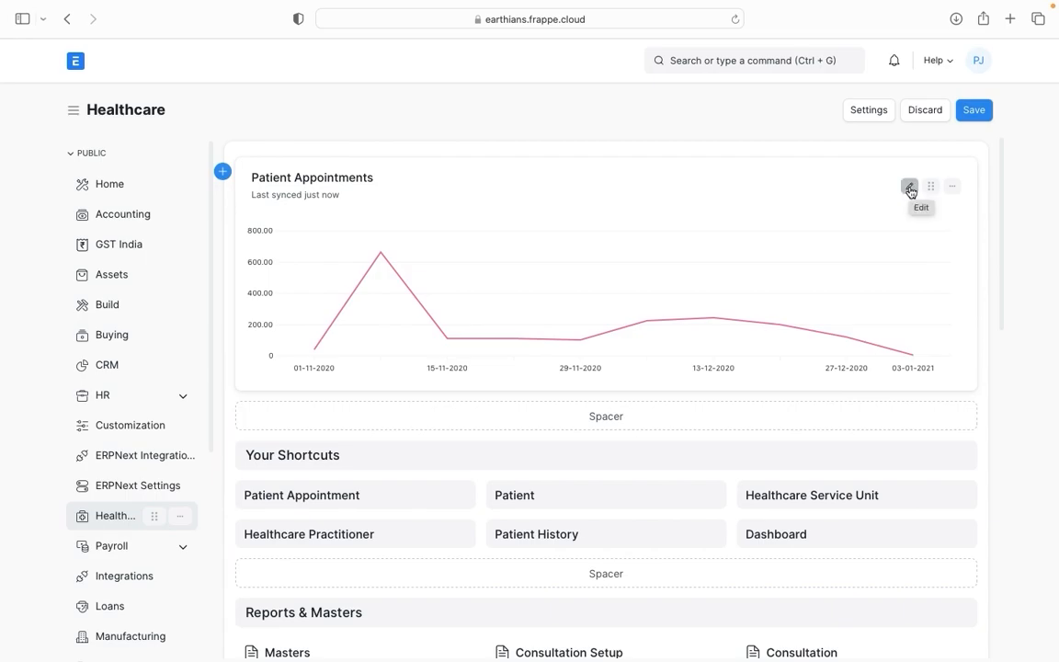
mouse_move(931, 187)
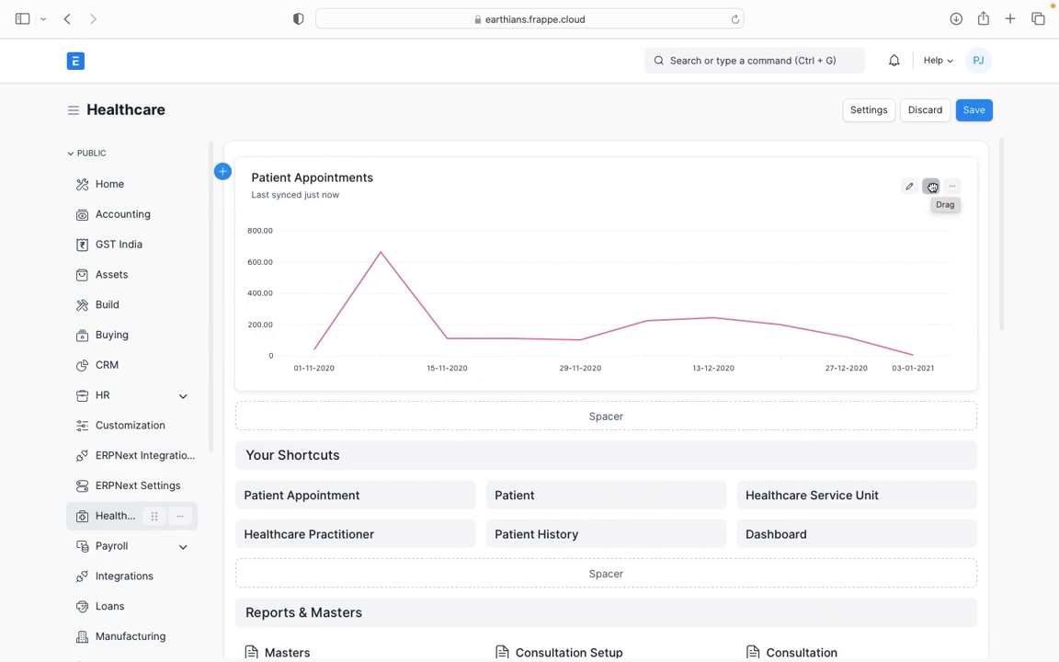
left_click(952, 186)
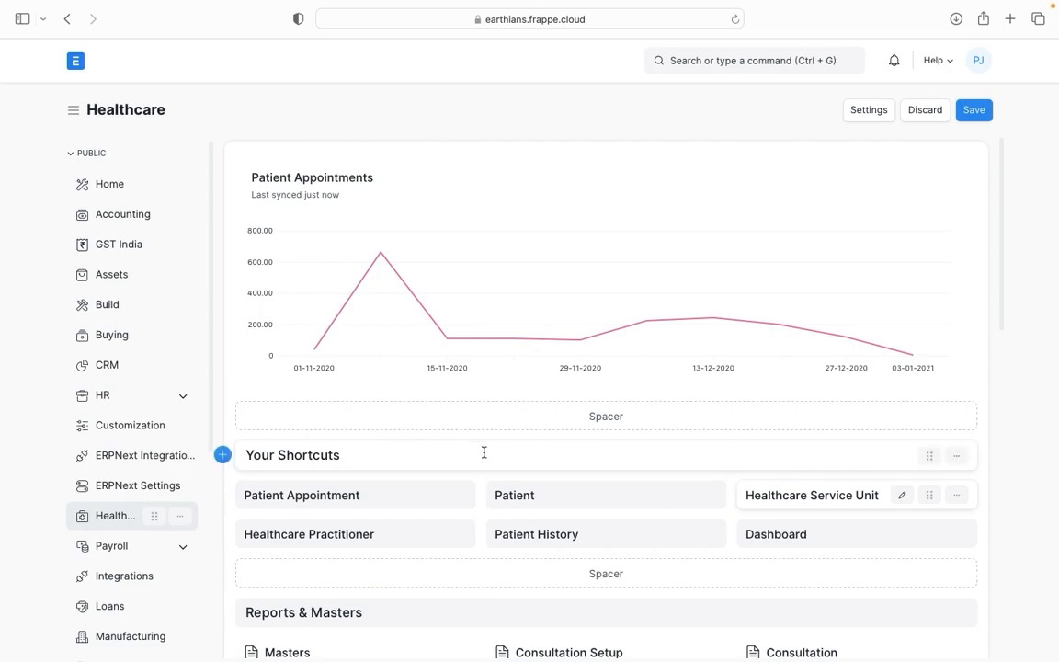
Scroll down to the shortcut blocks to reach their add and rearrange handles.
scroll("down", 3)
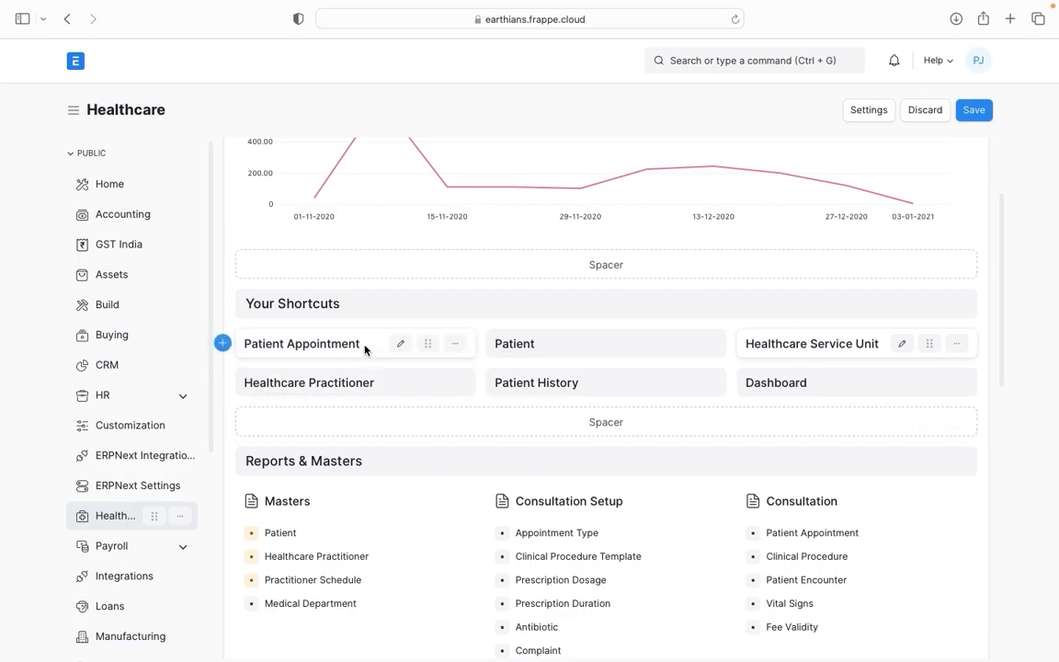
mouse_move(790, 331)
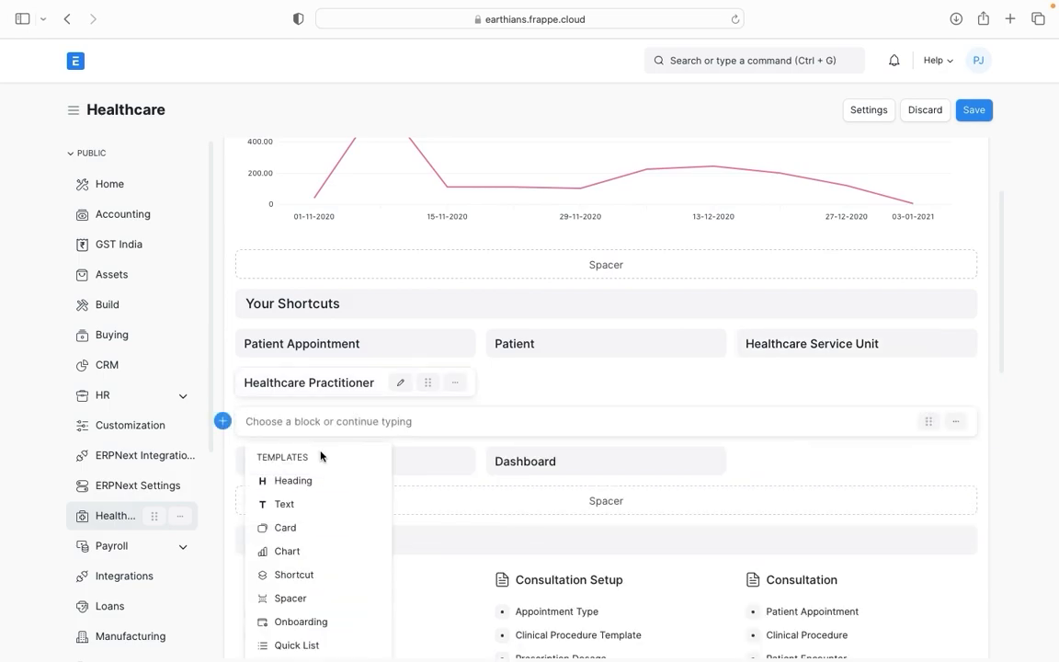
mouse_move(320, 617)
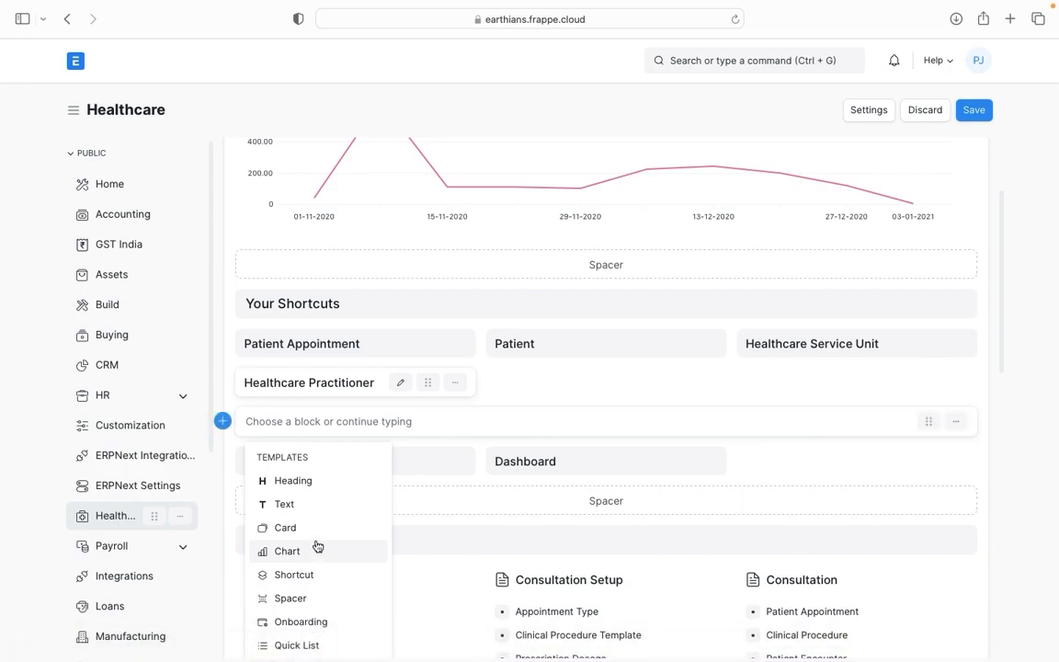
Start a new DocType shortcut and enter Sales Invoice as its linked document, List view.
left_click(295, 574)
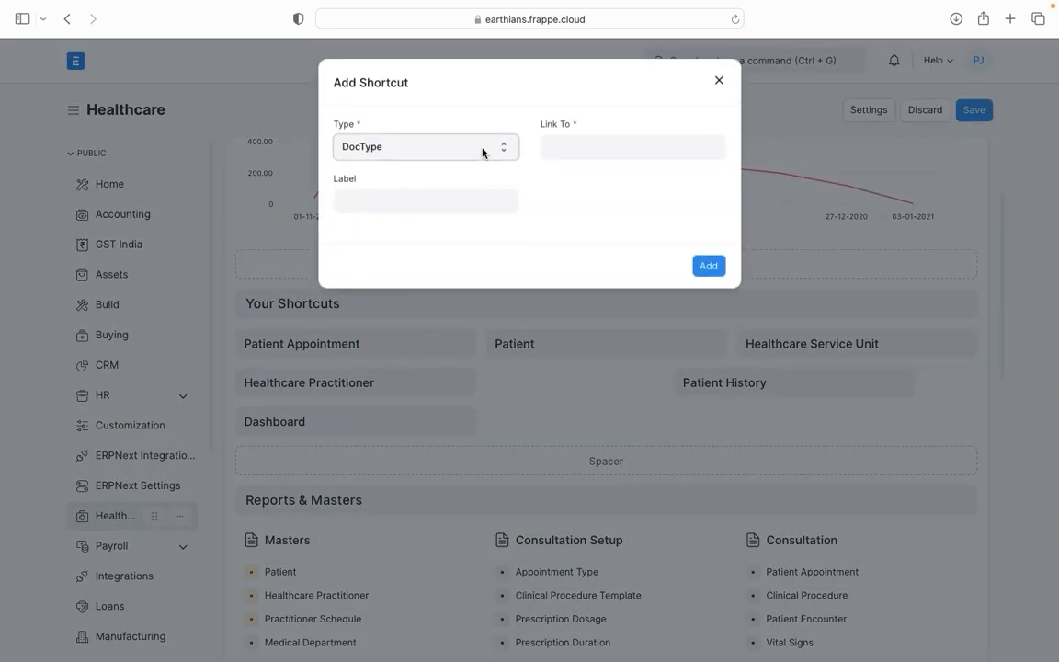
left_click(426, 148)
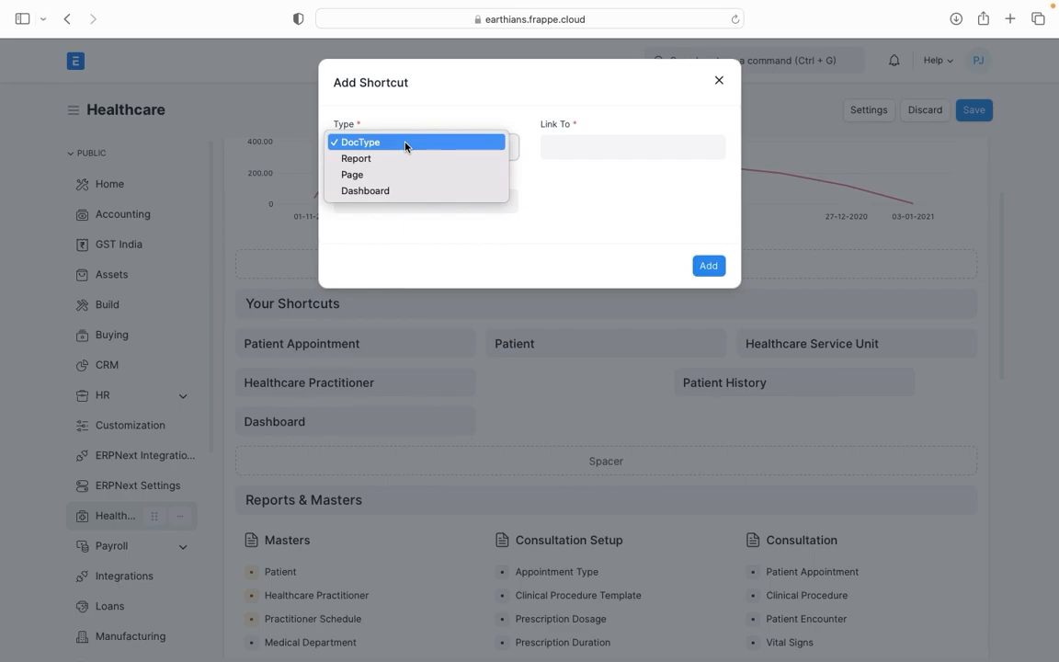
left_click(360, 142)
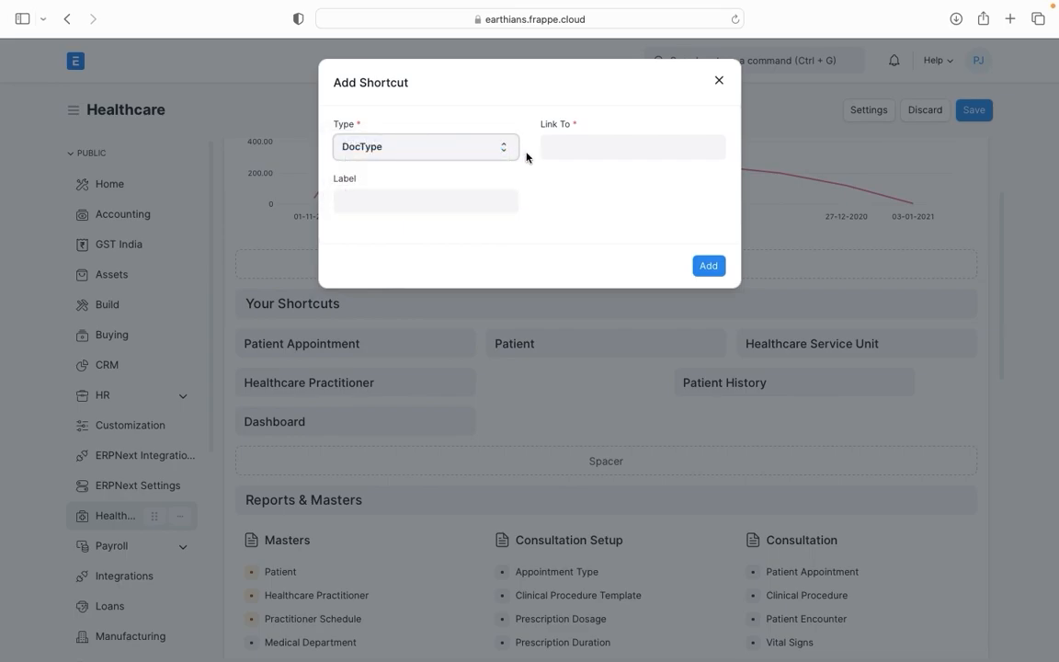
left_click(632, 147)
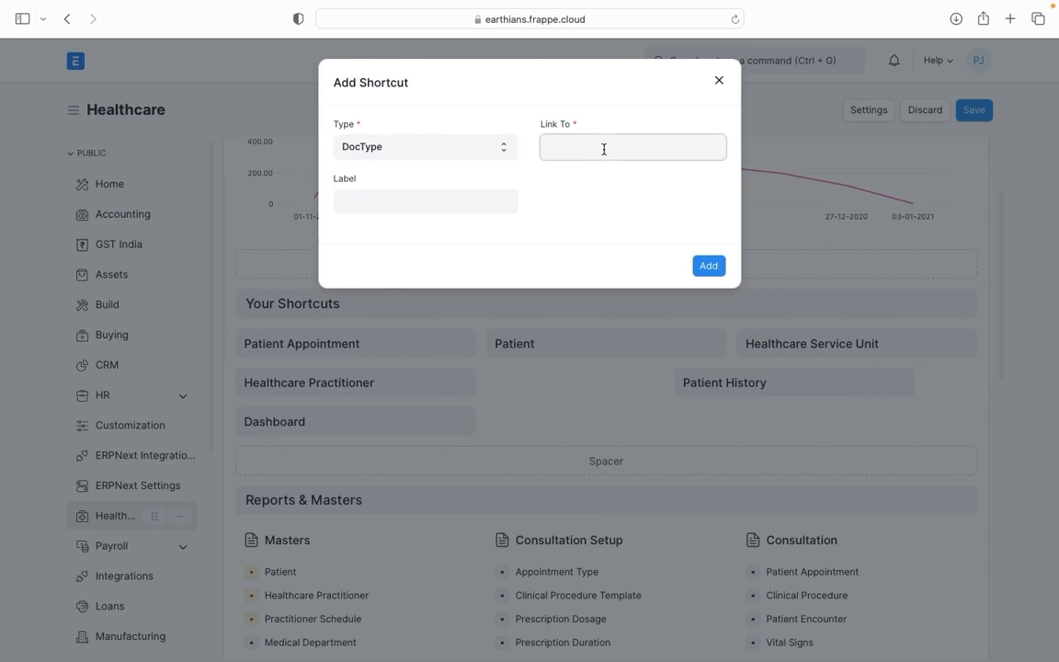
type("sales Invoice")
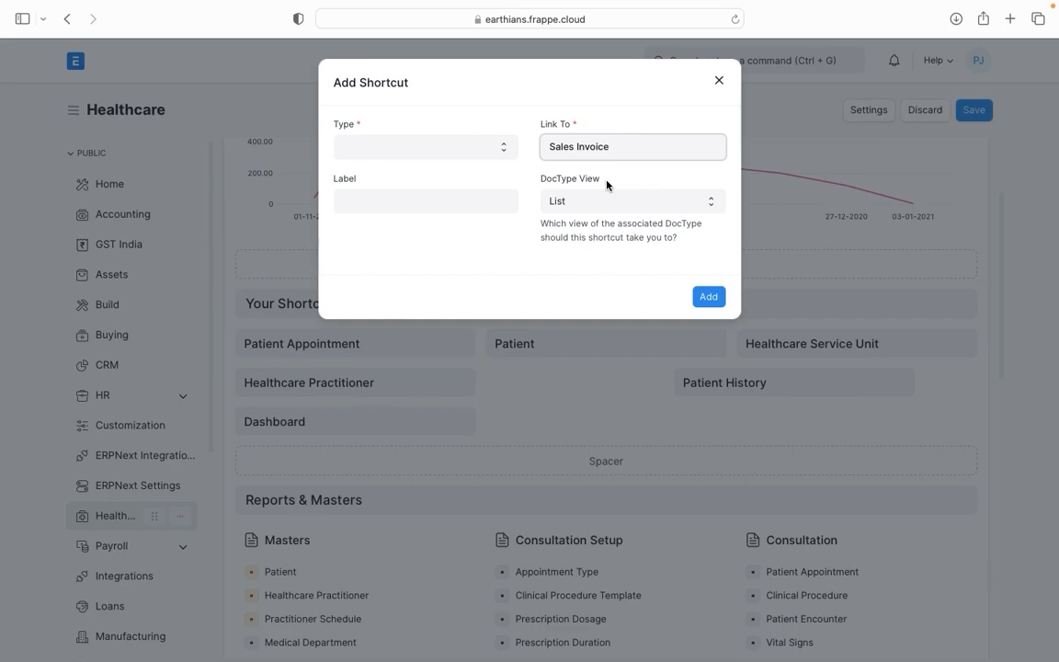
left_click(425, 148)
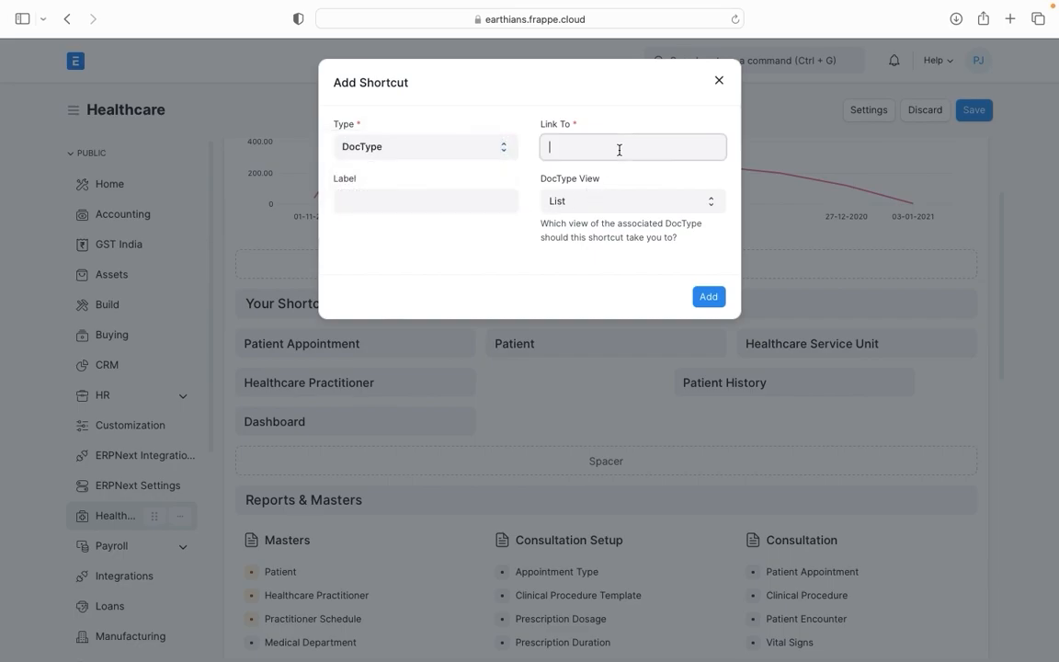
type("sal")
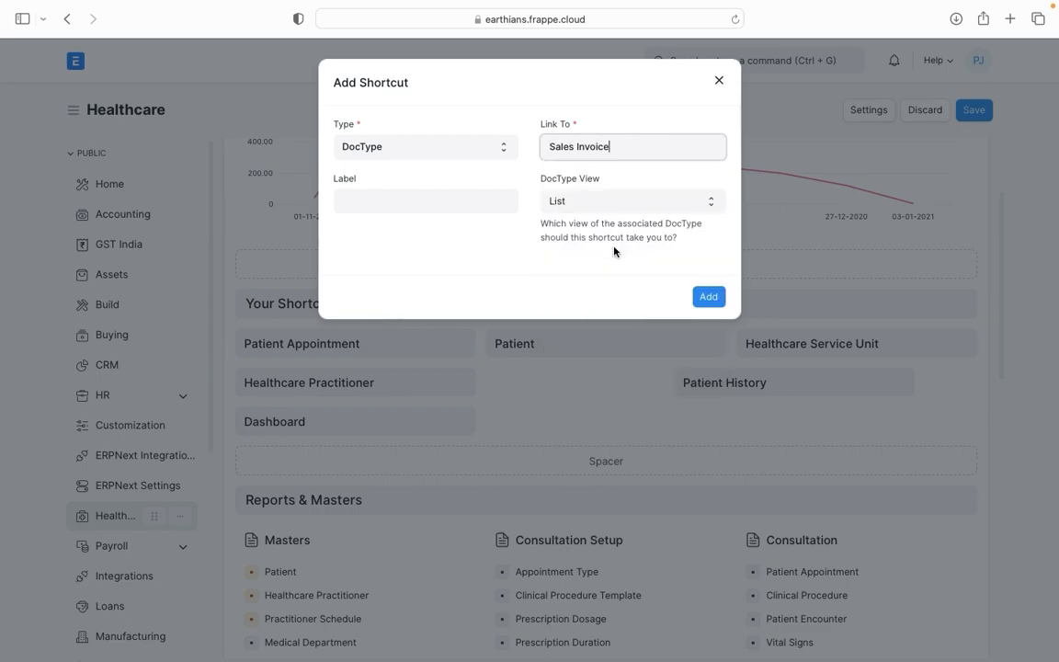
Label the shortcut 'Sales Invoice' and begin a count filter on Status.
left_click(426, 200)
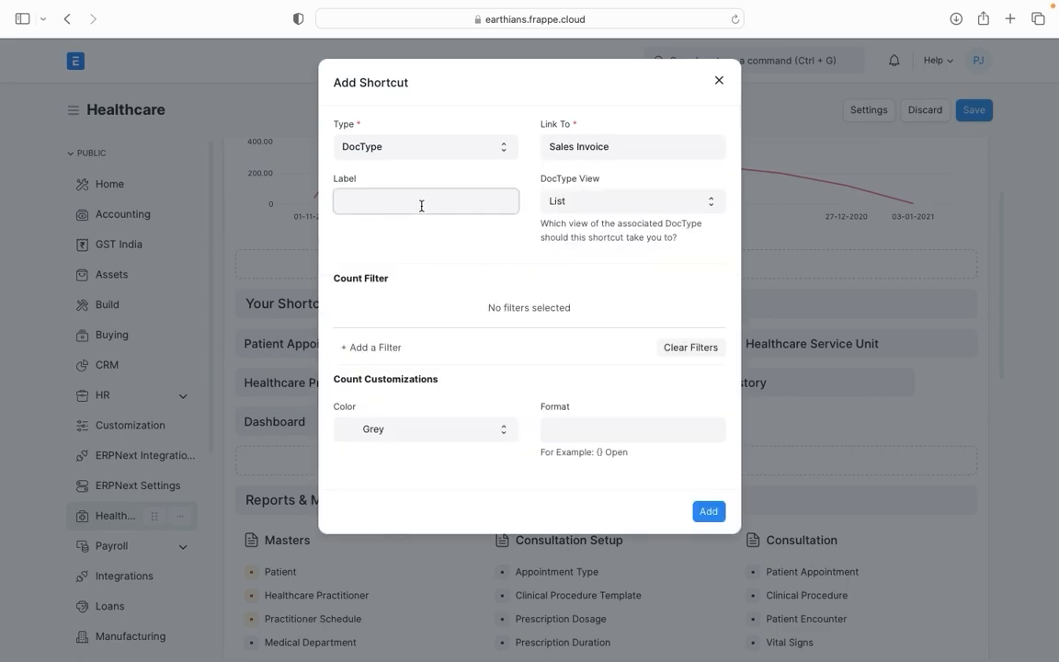
type("Sales Invoice")
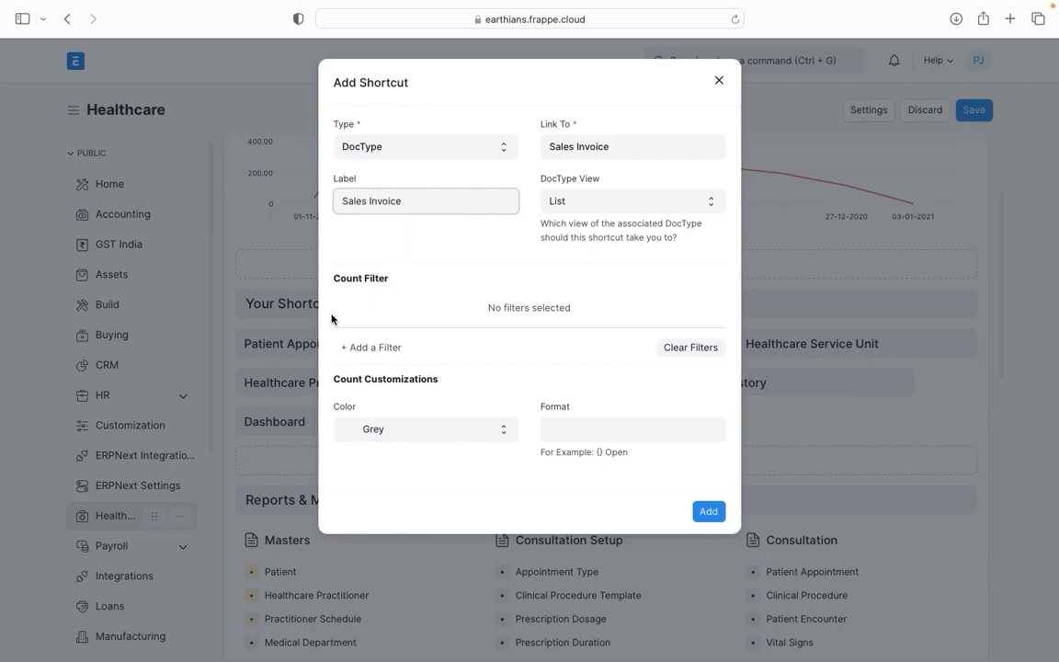
mouse_move(426, 273)
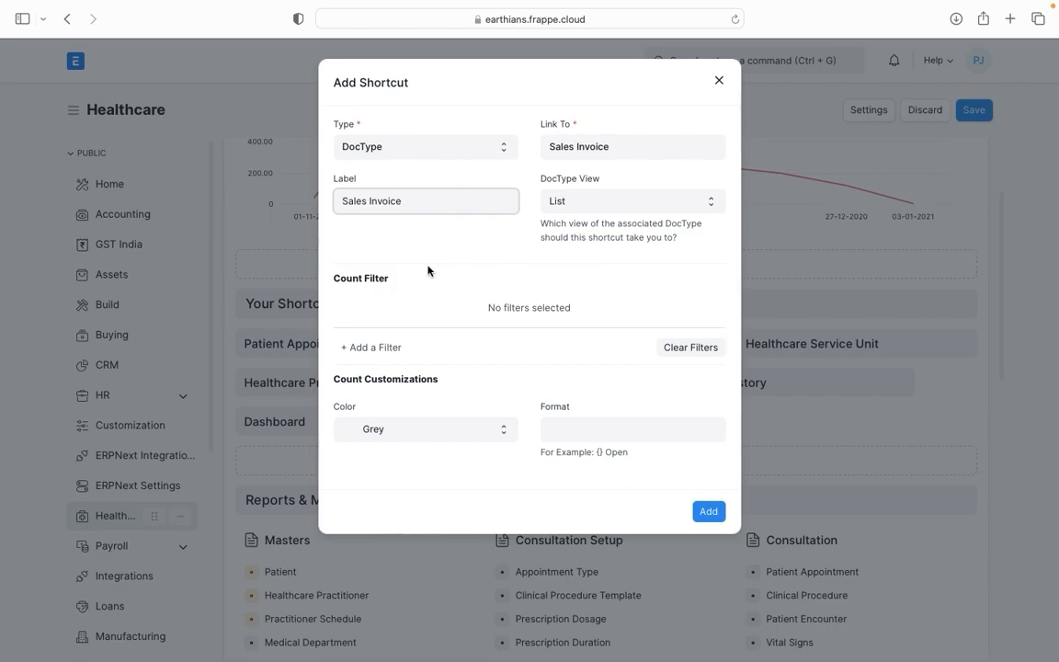
mouse_move(371, 356)
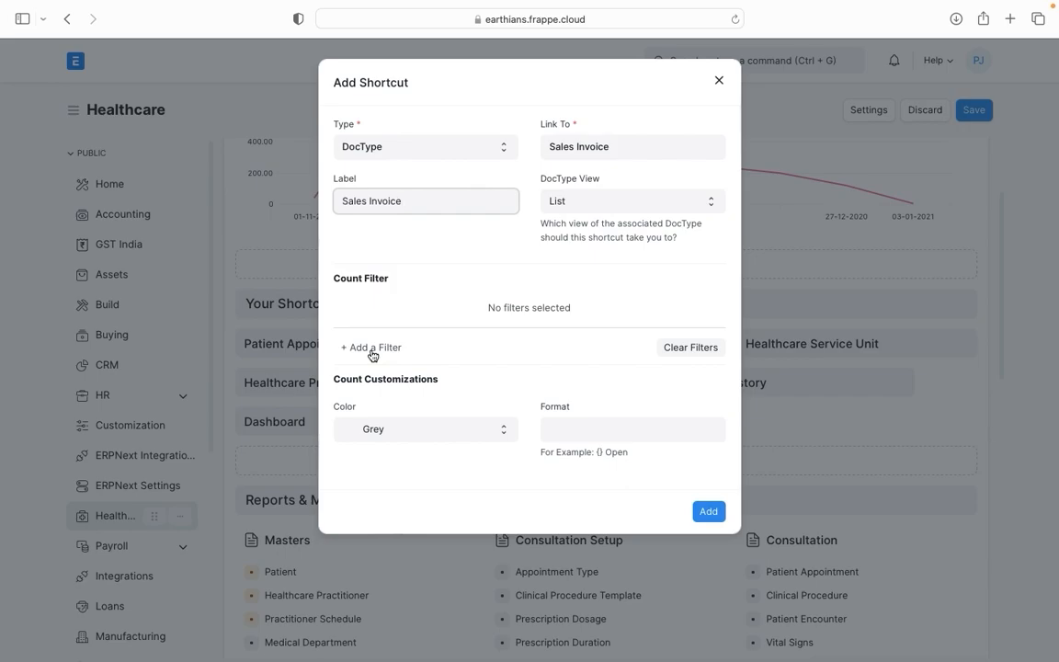
left_click(370, 348)
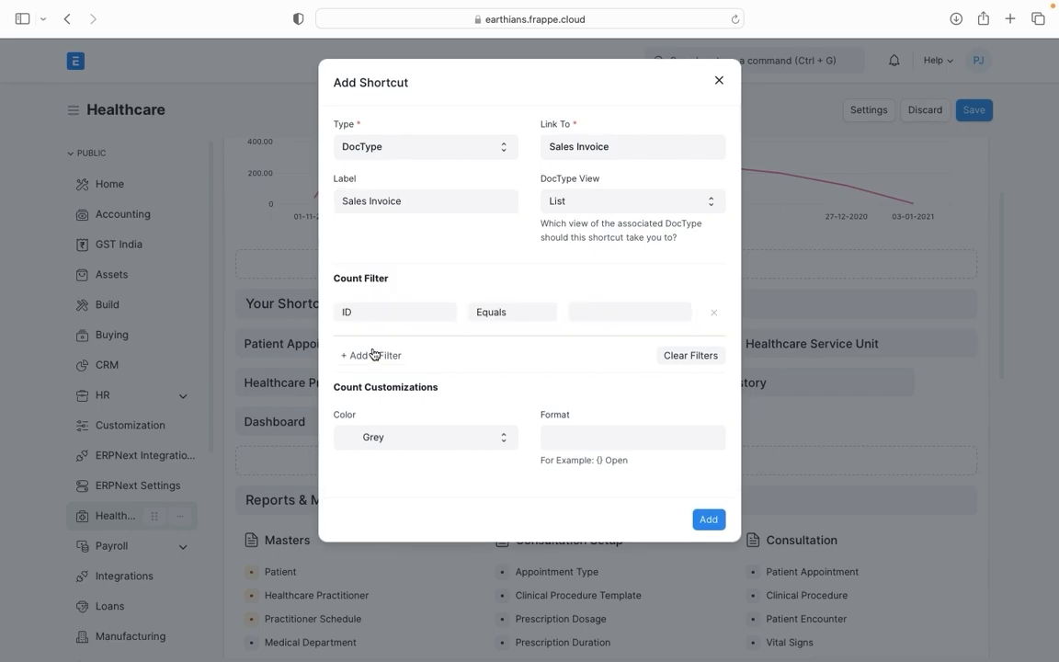
type("statu")
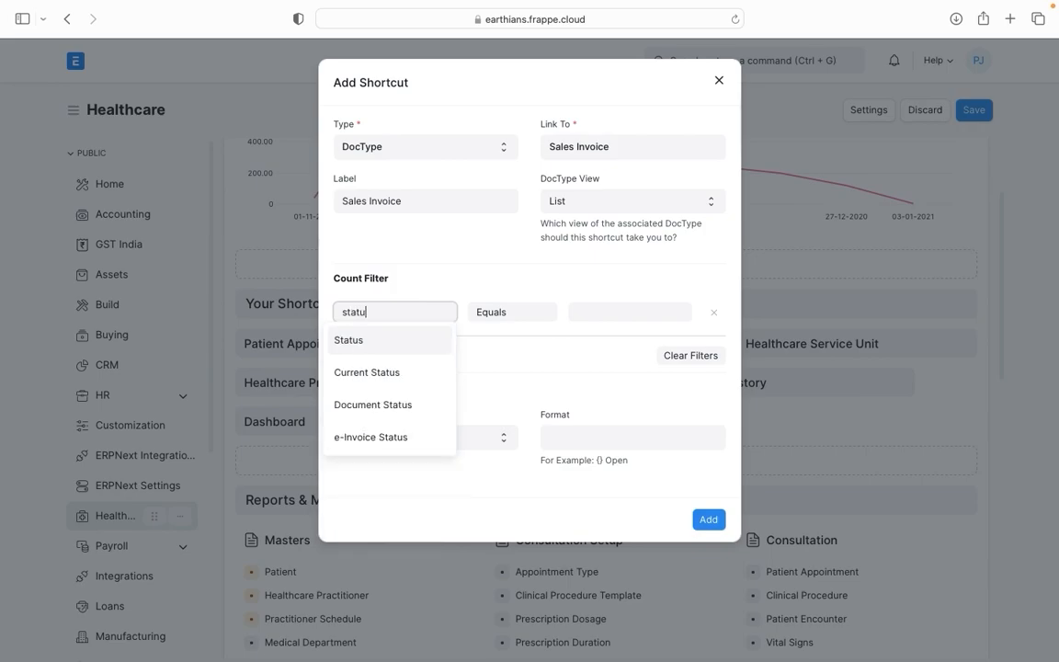
left_click(349, 339)
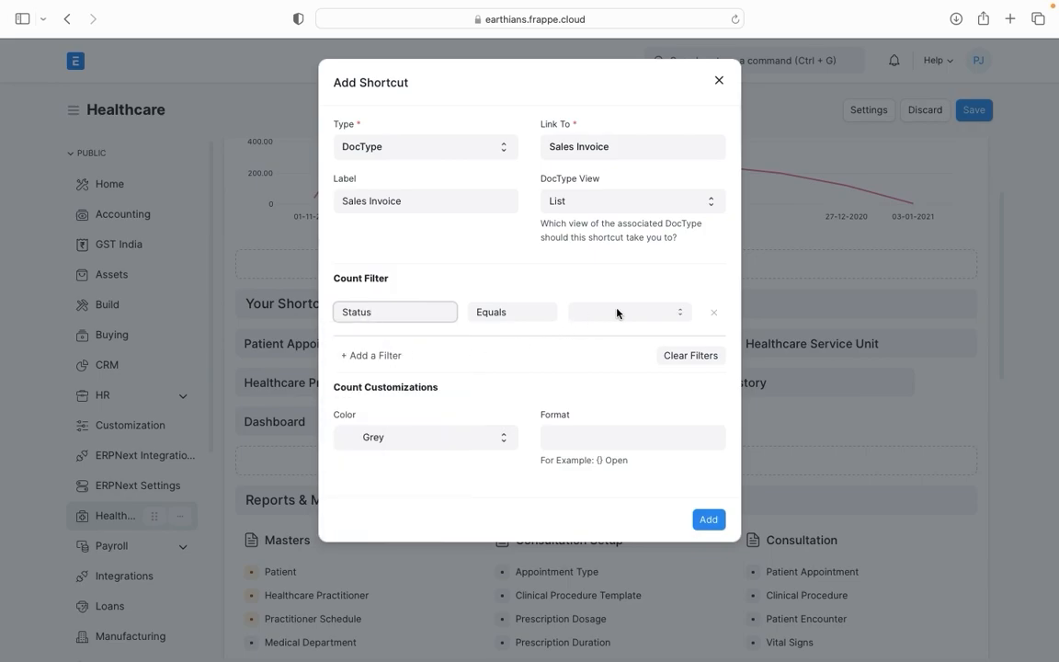
Set the filter to Status Equals Overdue with red count colour and add the shortcut.
left_click(629, 311)
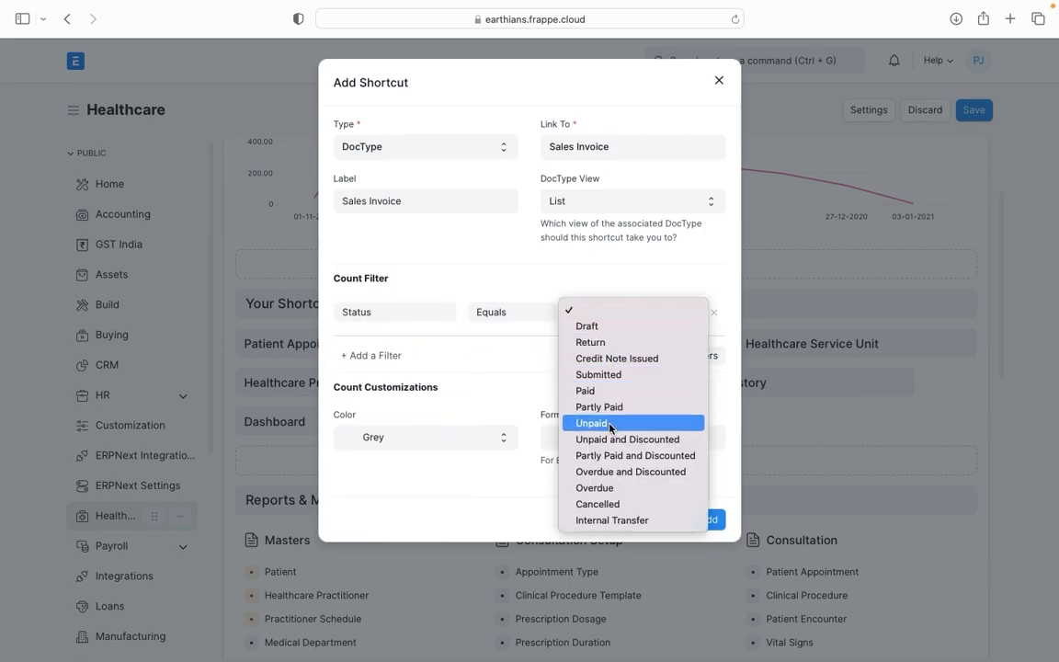
left_click(594, 488)
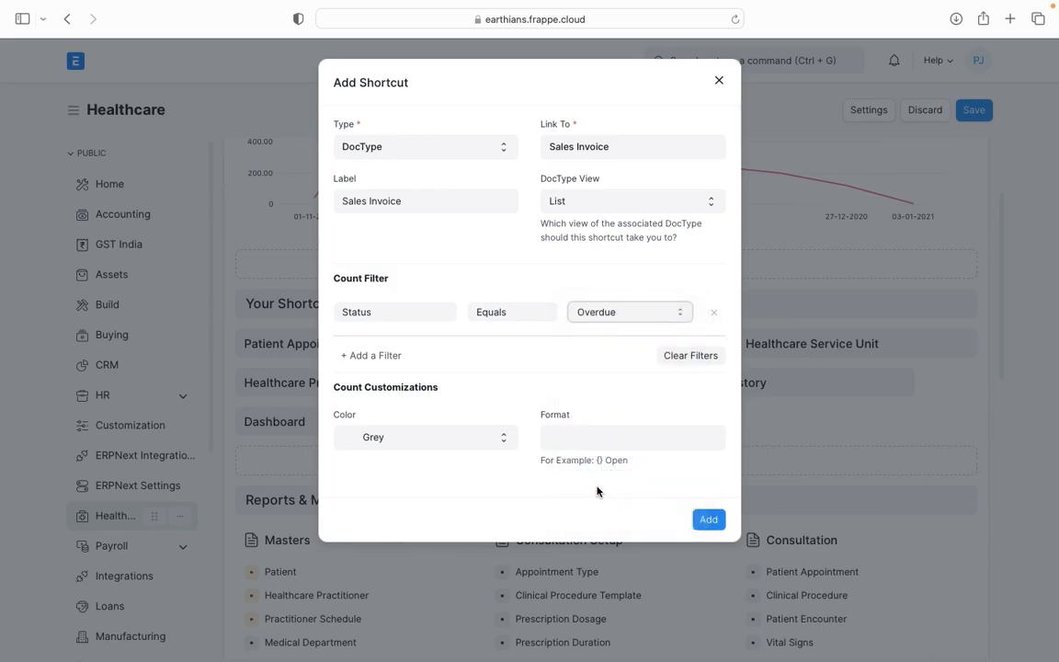
left_click(427, 437)
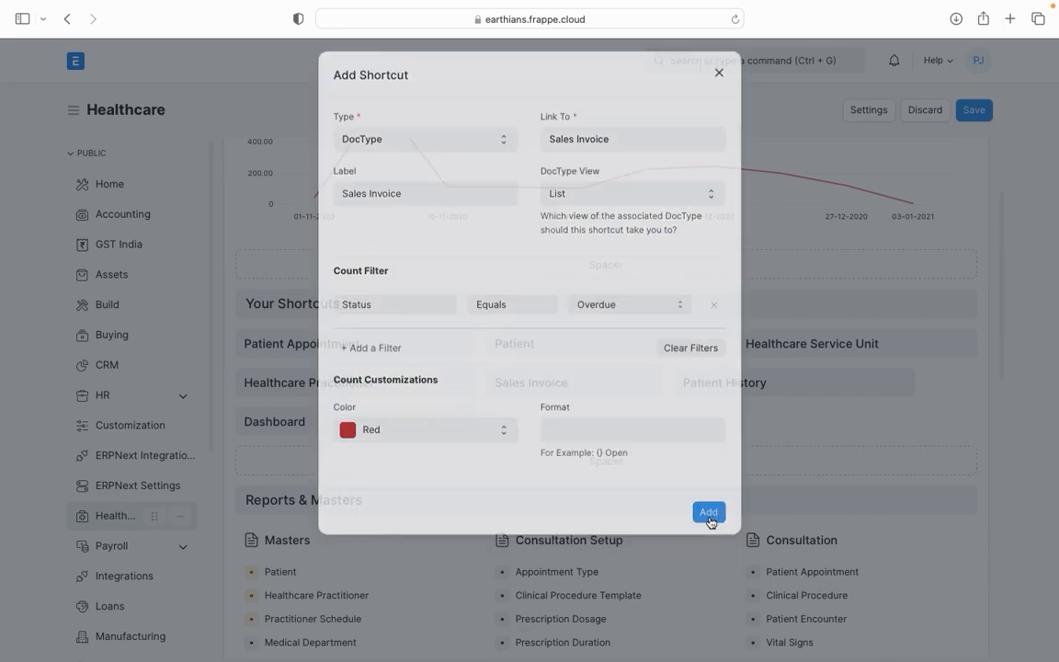
left_click(708, 511)
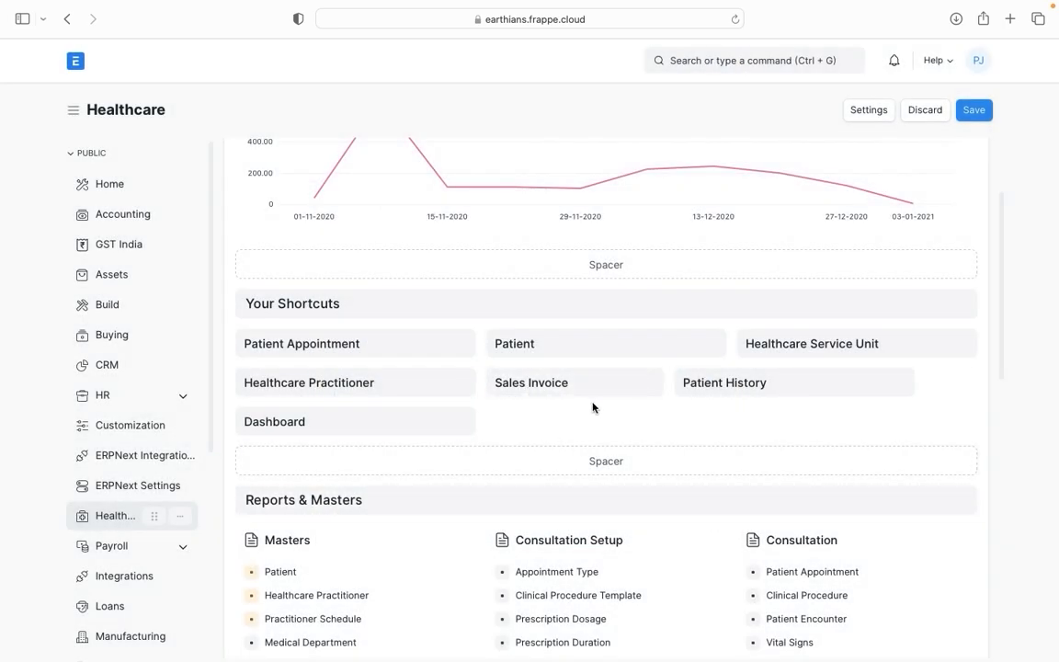
mouse_move(592, 409)
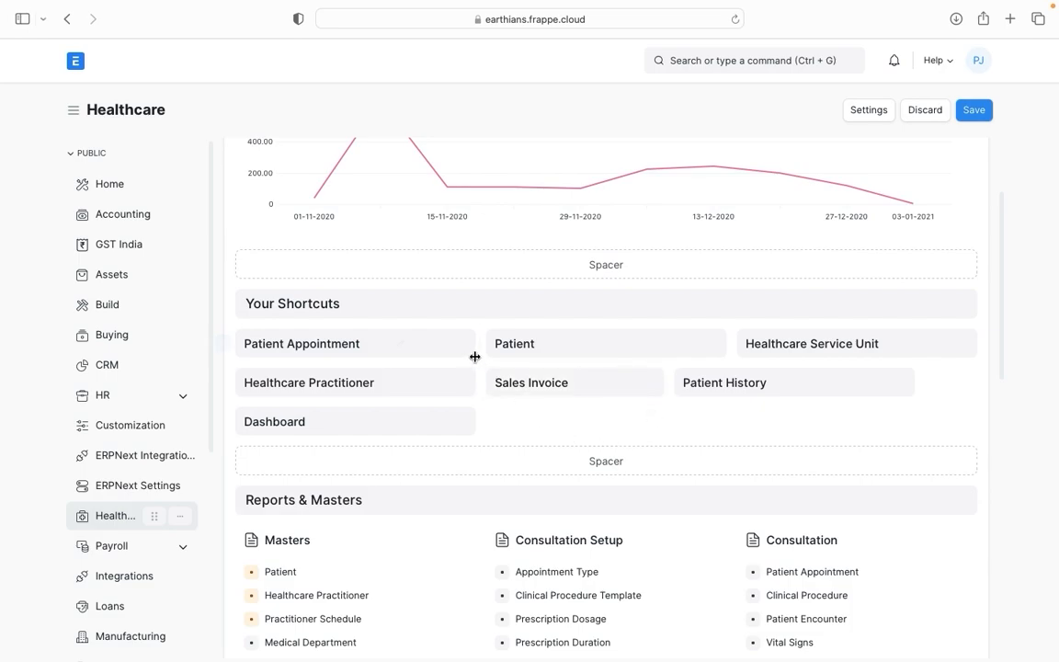
mouse_move(699, 449)
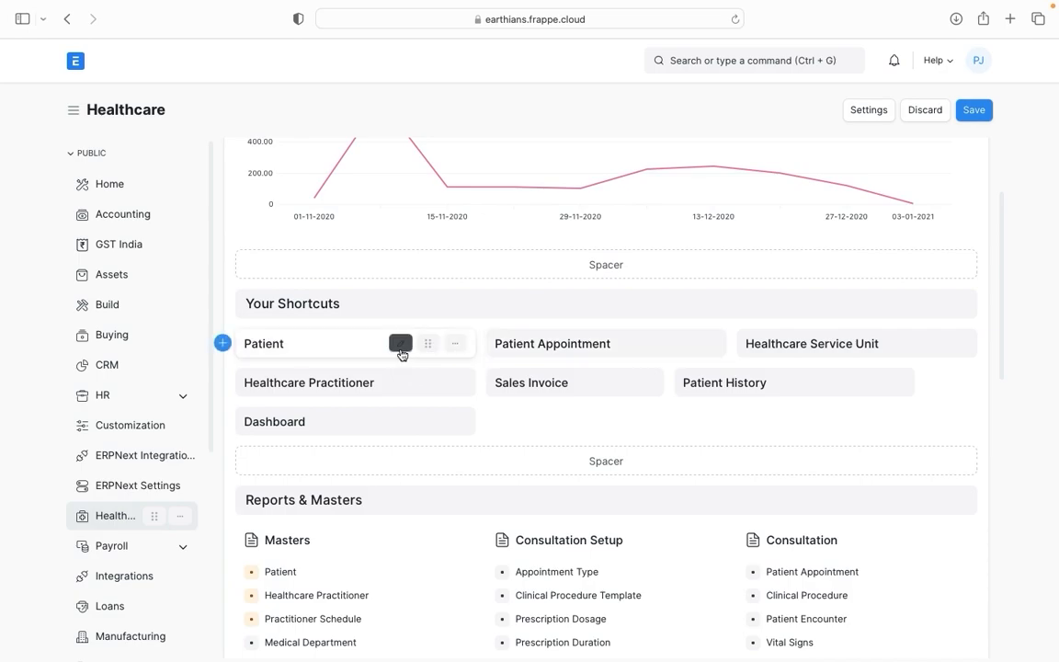
Review the Patient shortcut's settings unchanged, then view the Sales Invoice shortcut's options.
left_click(401, 344)
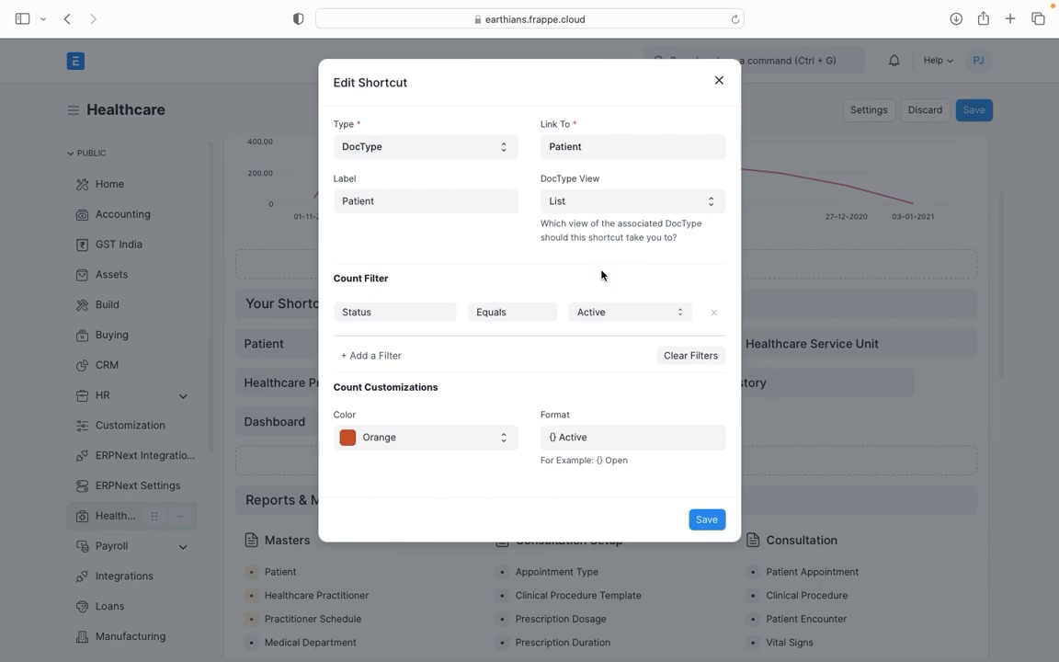
left_click(719, 81)
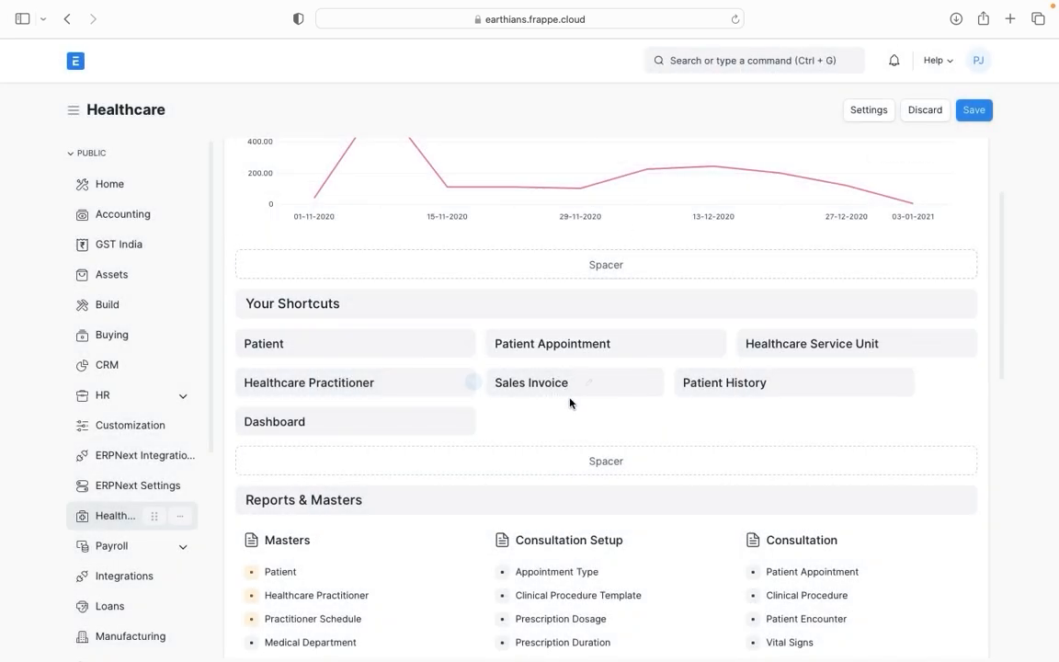
left_click(643, 383)
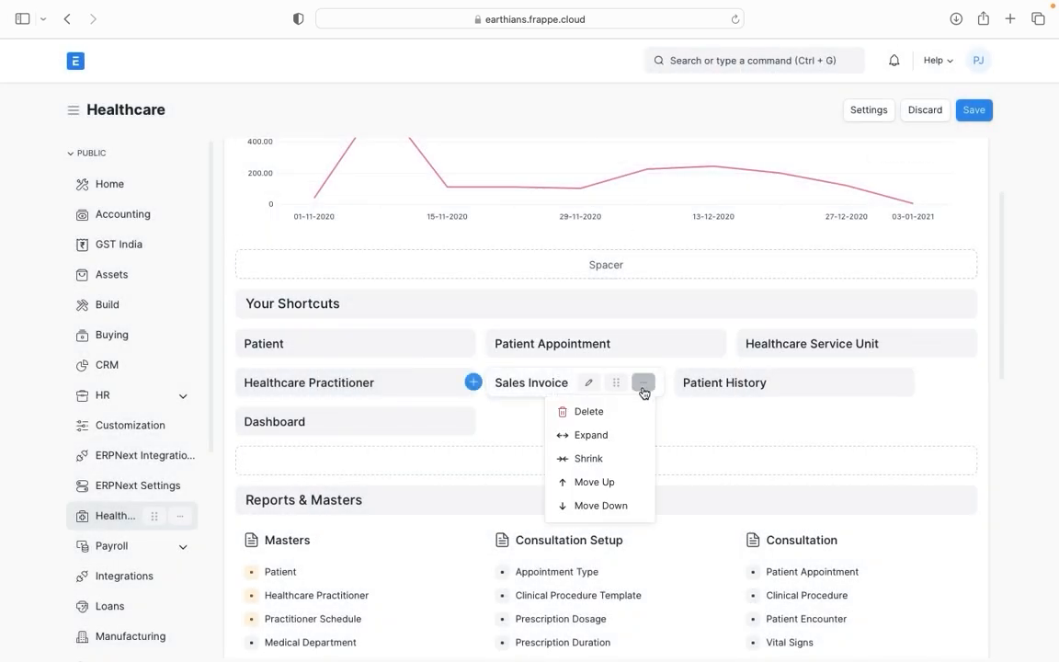
mouse_move(599, 460)
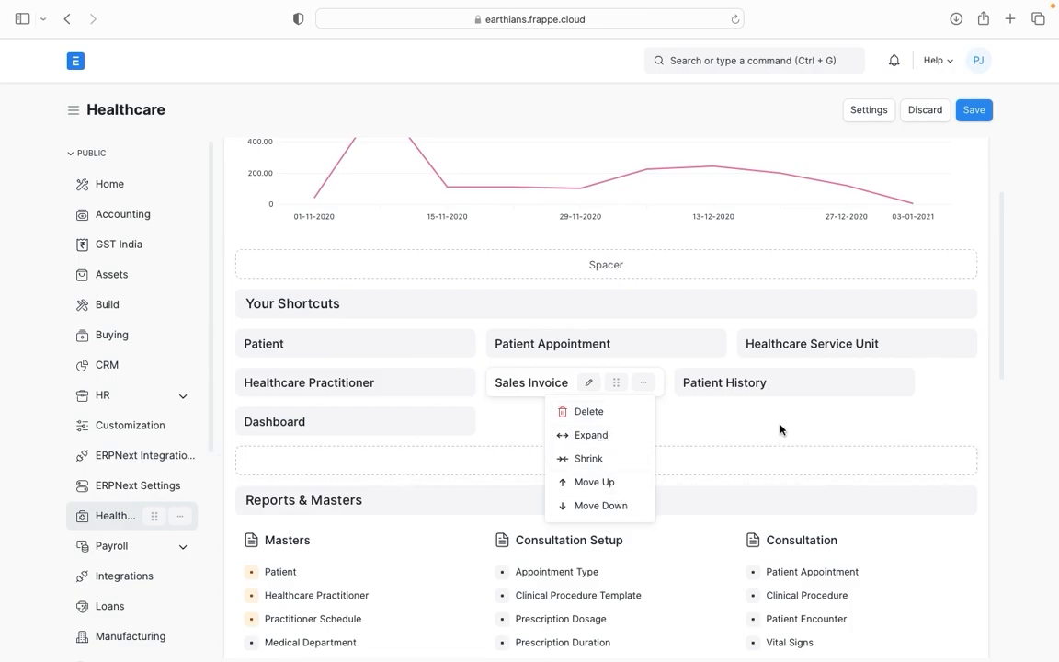
mouse_move(1009, 364)
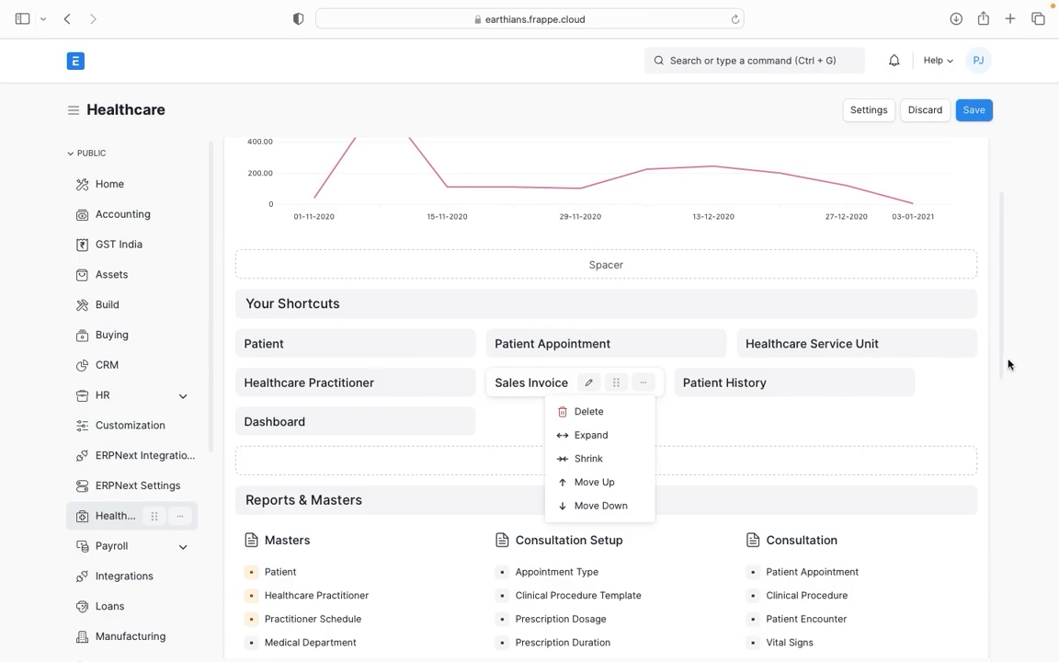
scroll("down", 3)
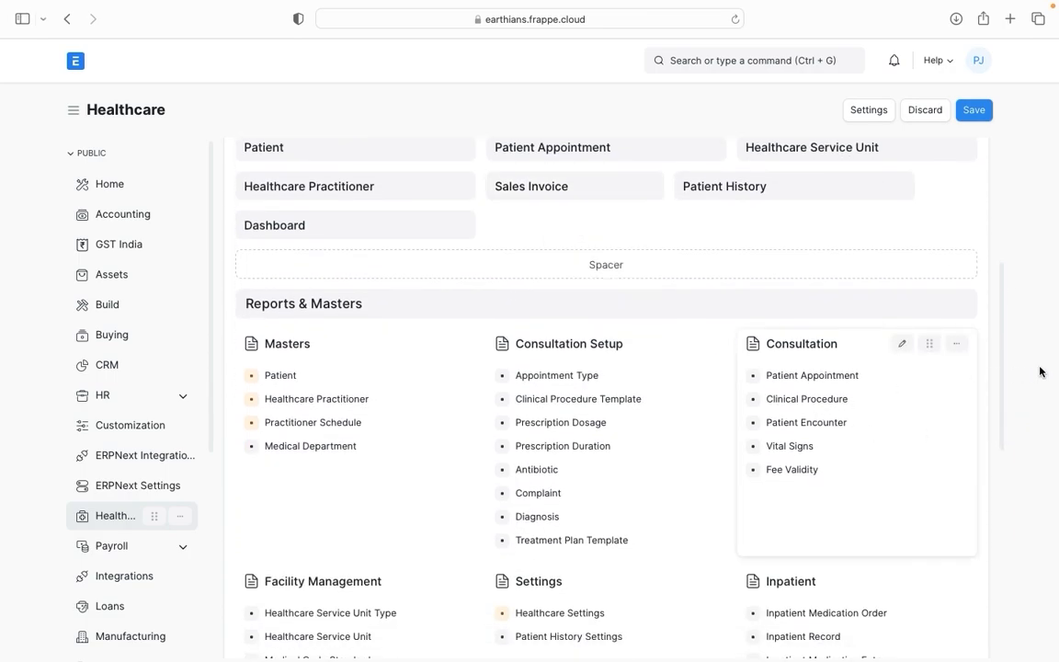
Scroll to Reports & Masters and show the Masters card's options menu.
scroll("down", 3)
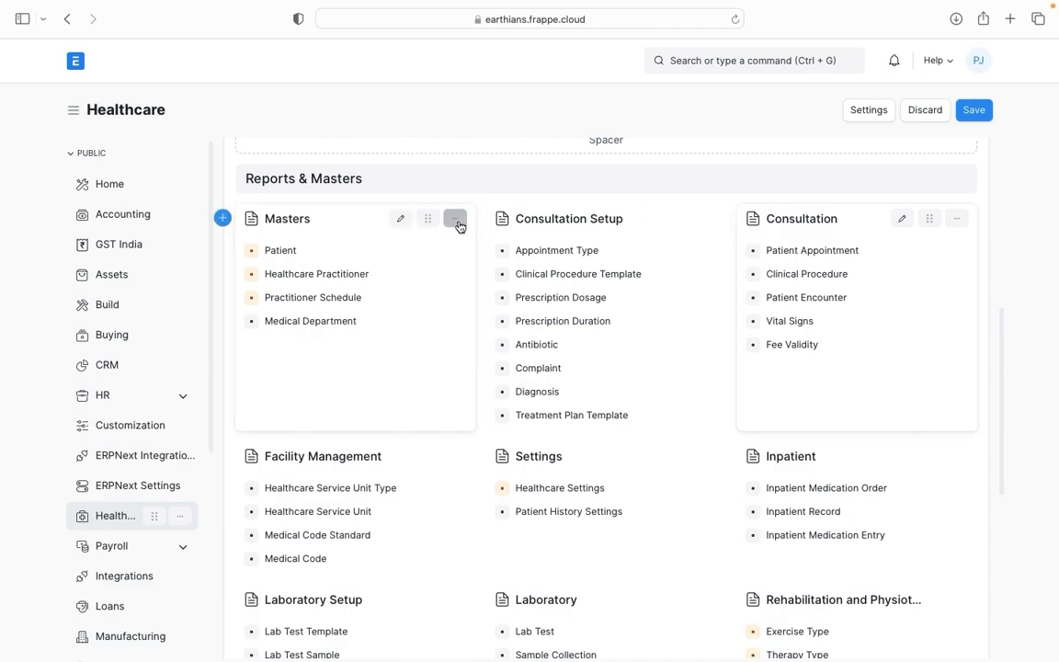
left_click(456, 218)
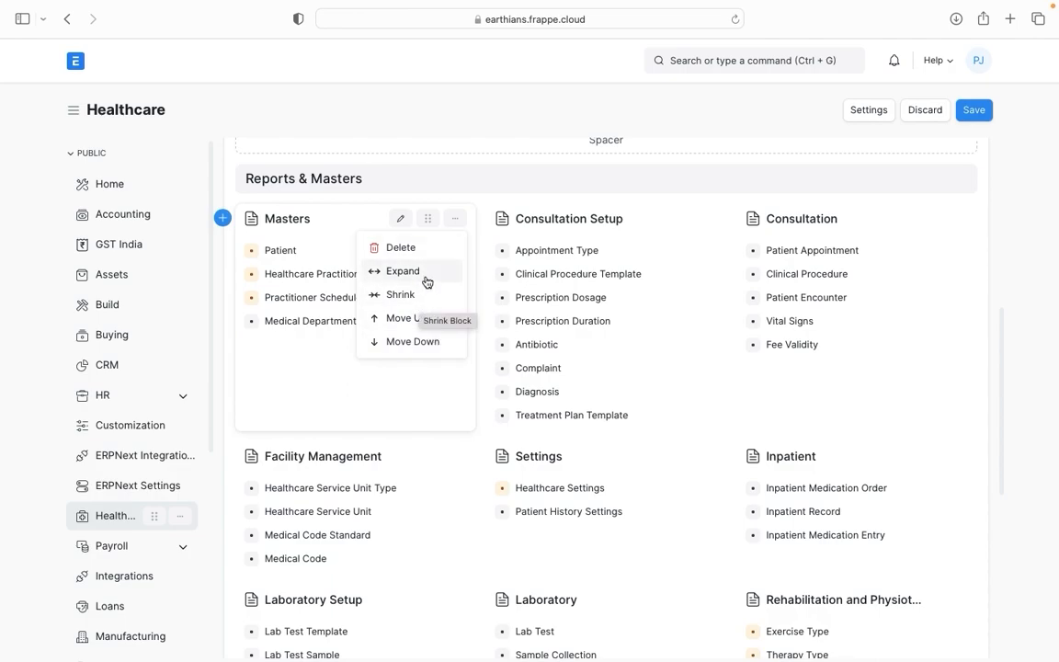
mouse_move(411, 329)
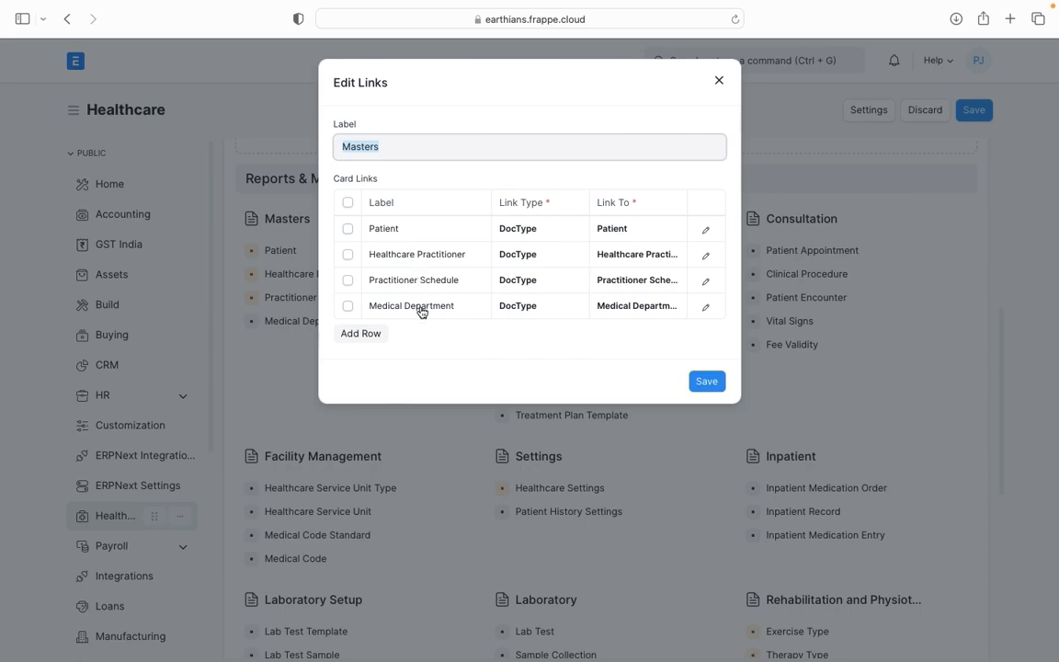
mouse_move(416, 243)
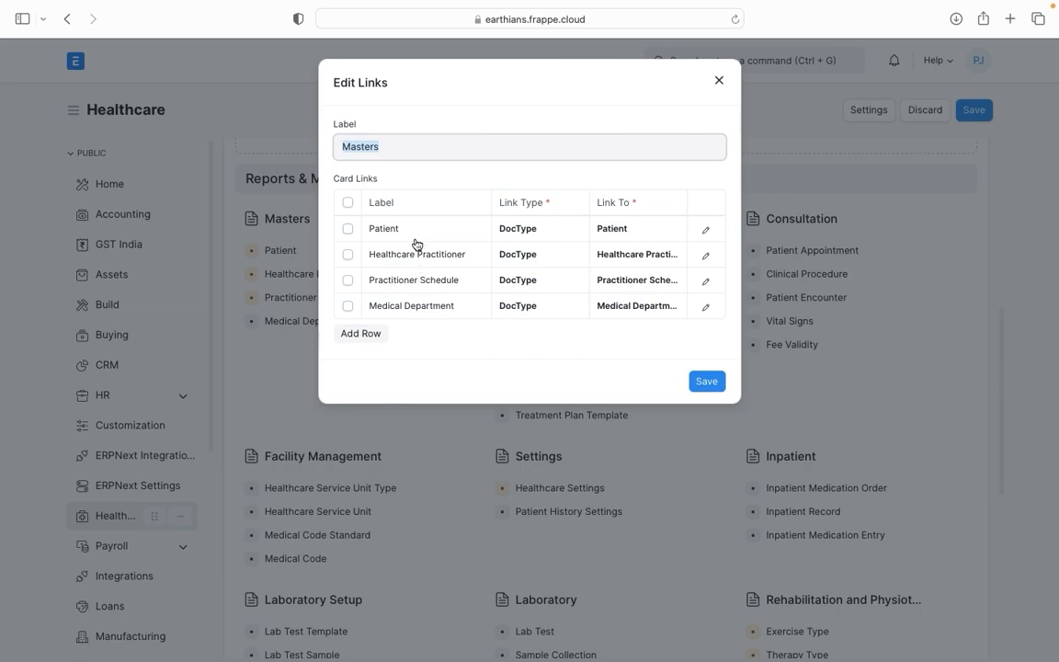
mouse_move(423, 290)
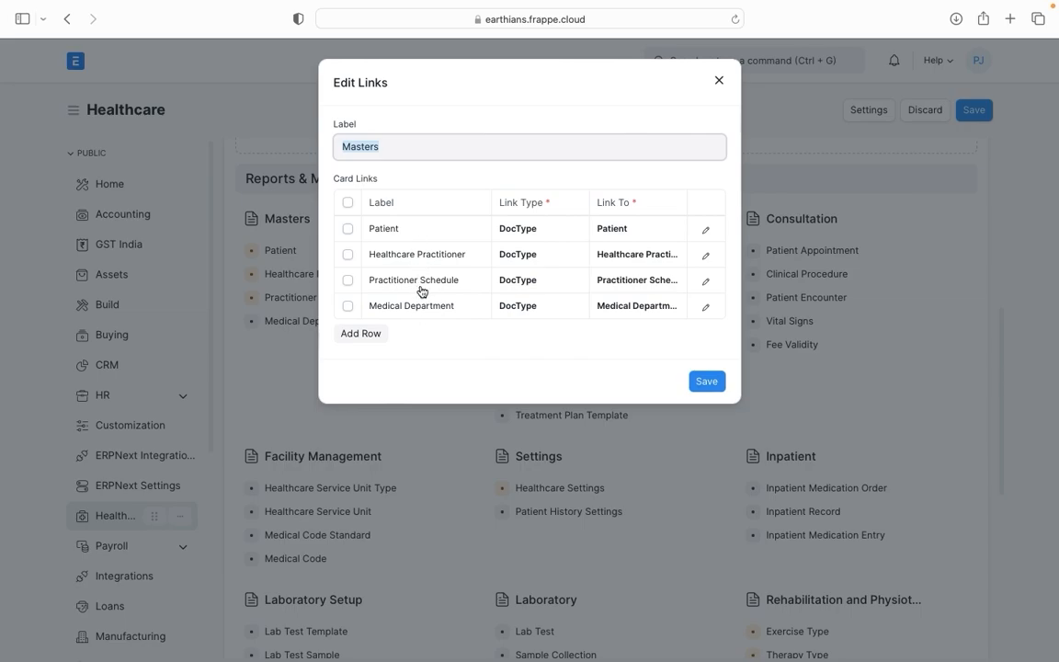
mouse_move(548, 267)
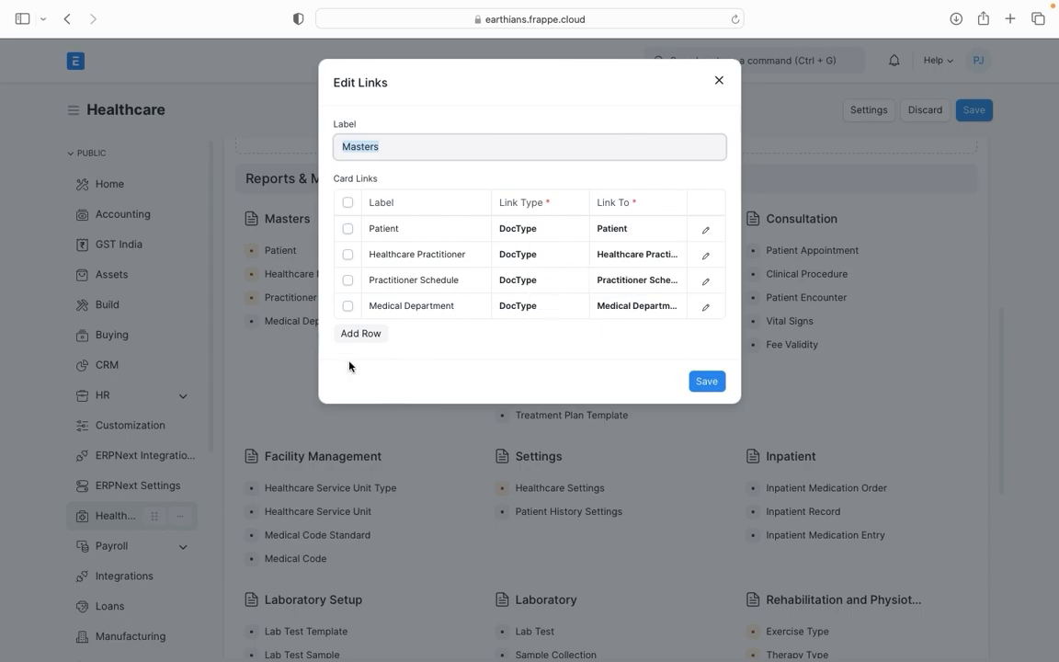
Add a blank link row, inspect the Patient link's details, and close the editor unchanged.
left_click(360, 333)
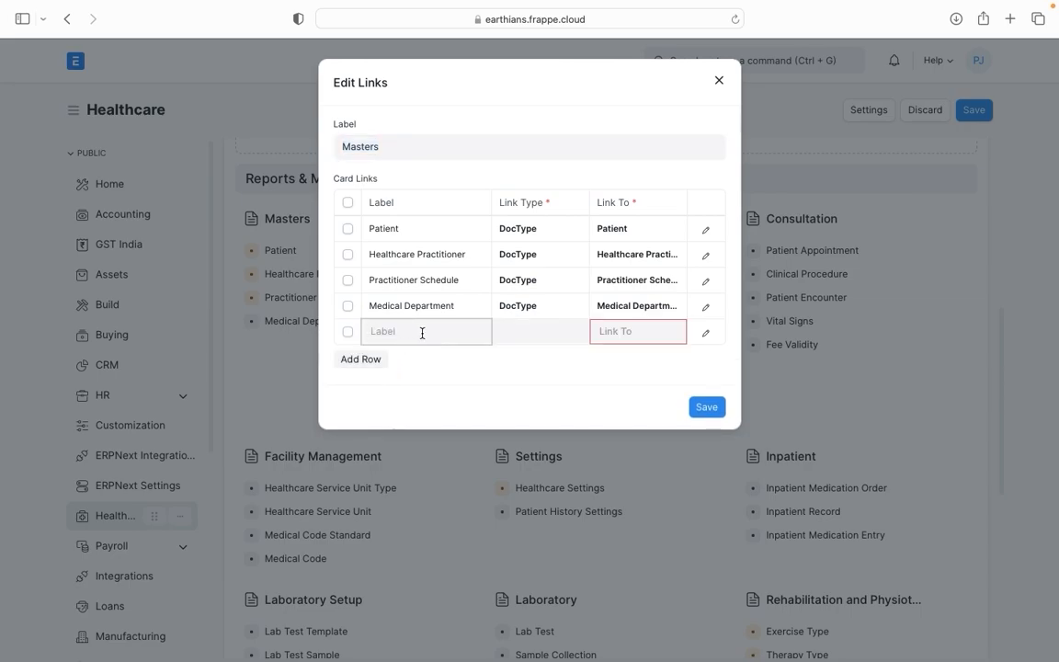
left_click(538, 331)
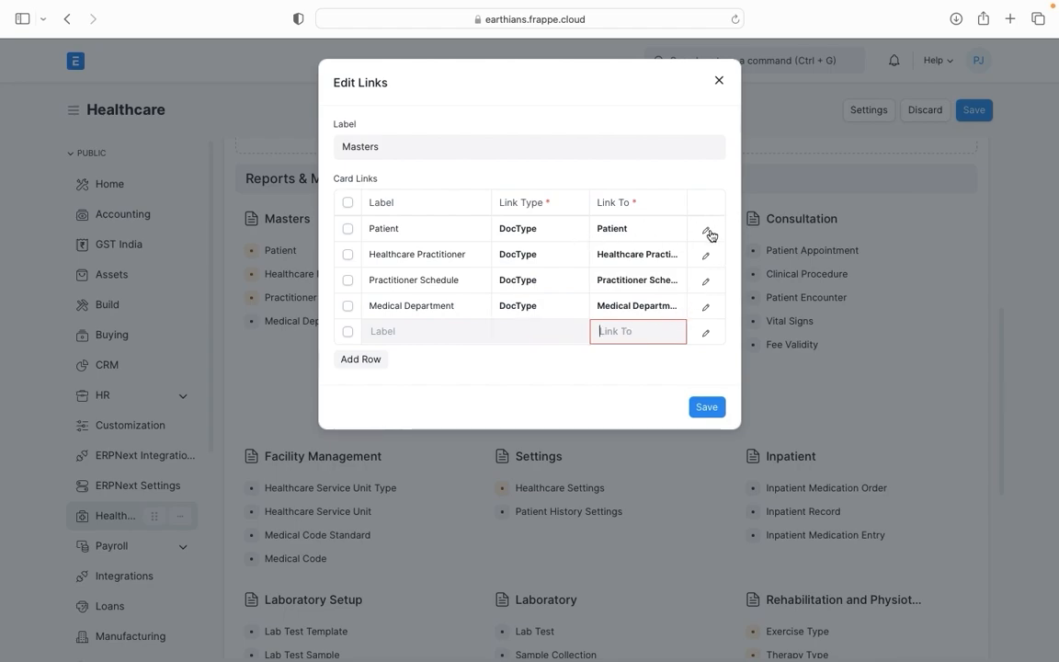
left_click(706, 231)
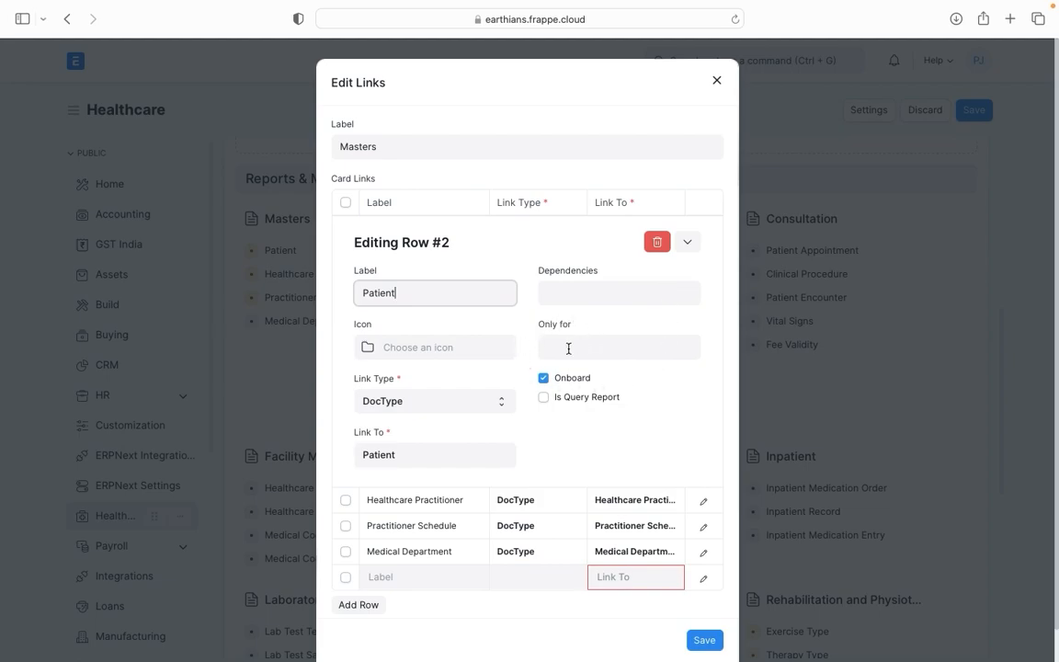
mouse_move(439, 371)
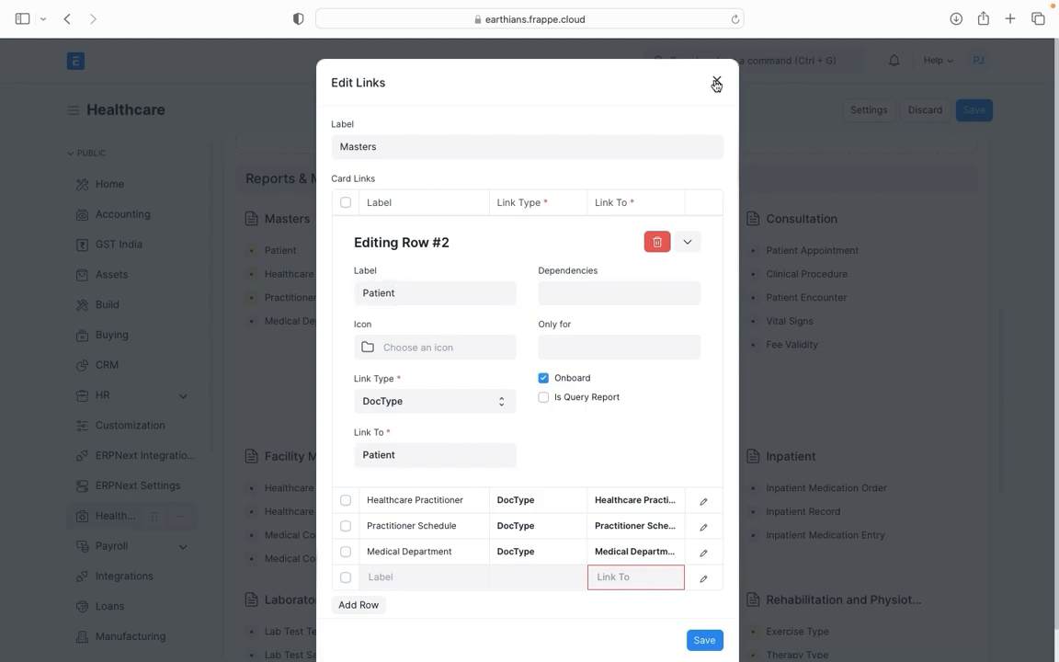
left_click(717, 84)
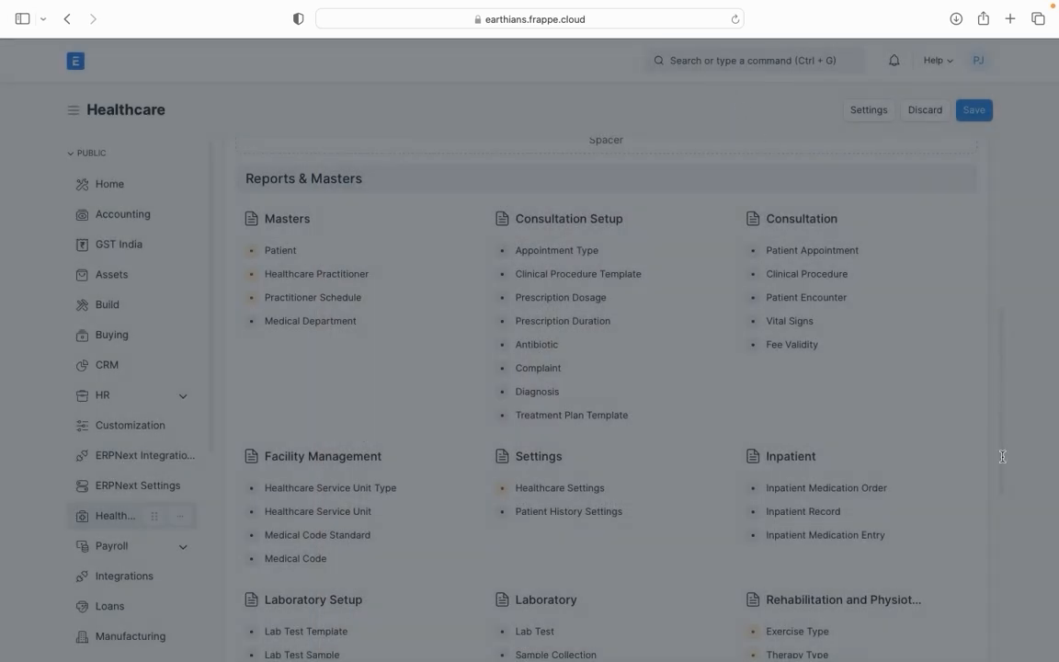
left_click(529, 18)
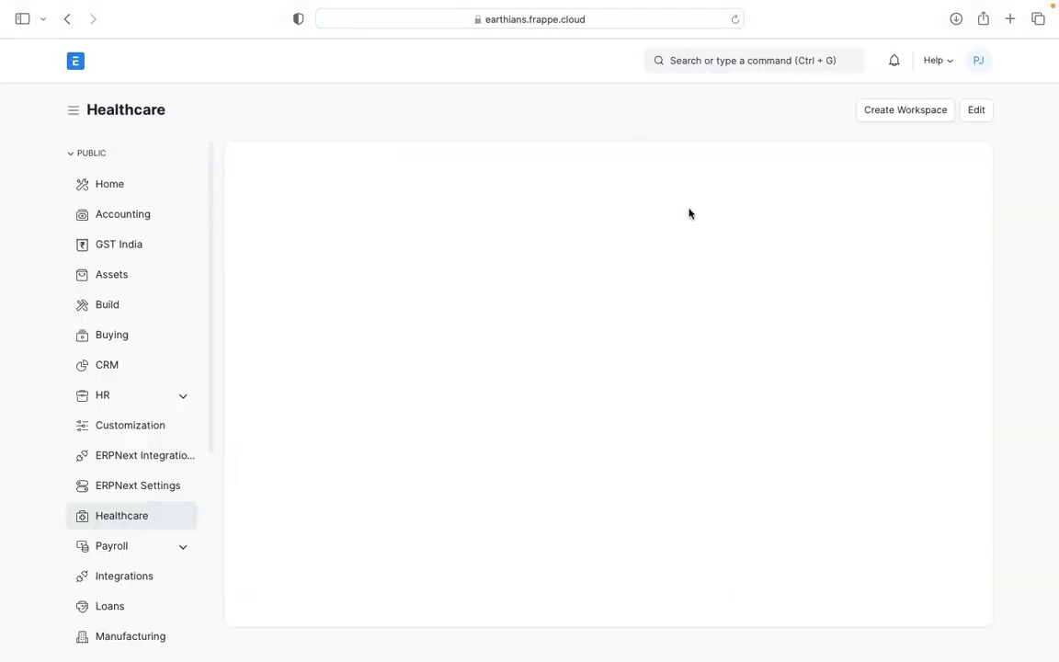
left_click(975, 110)
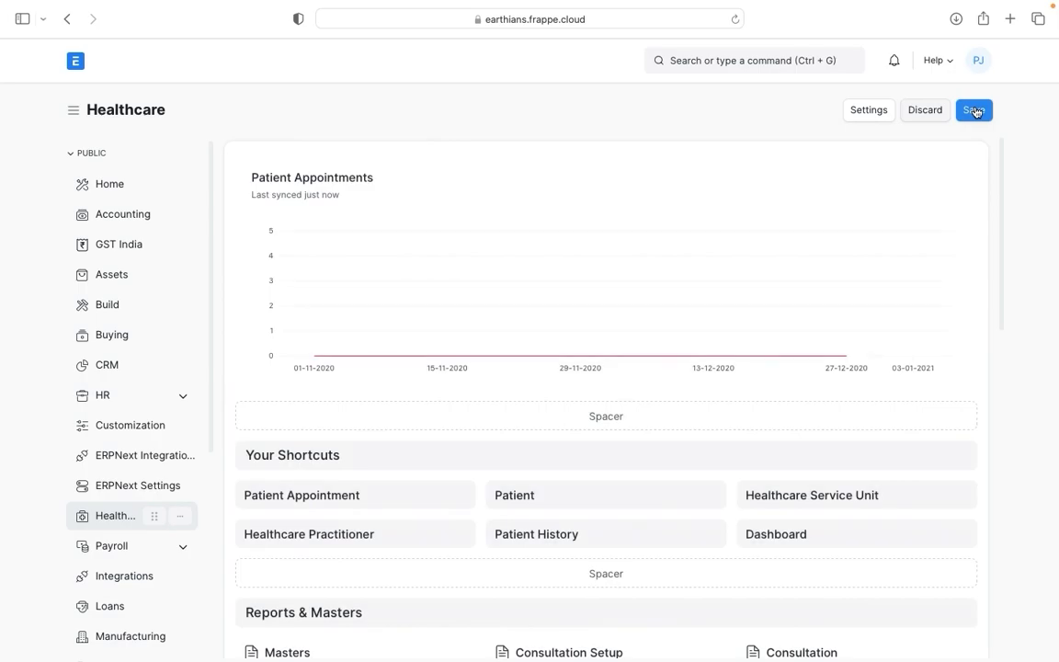
left_click(974, 111)
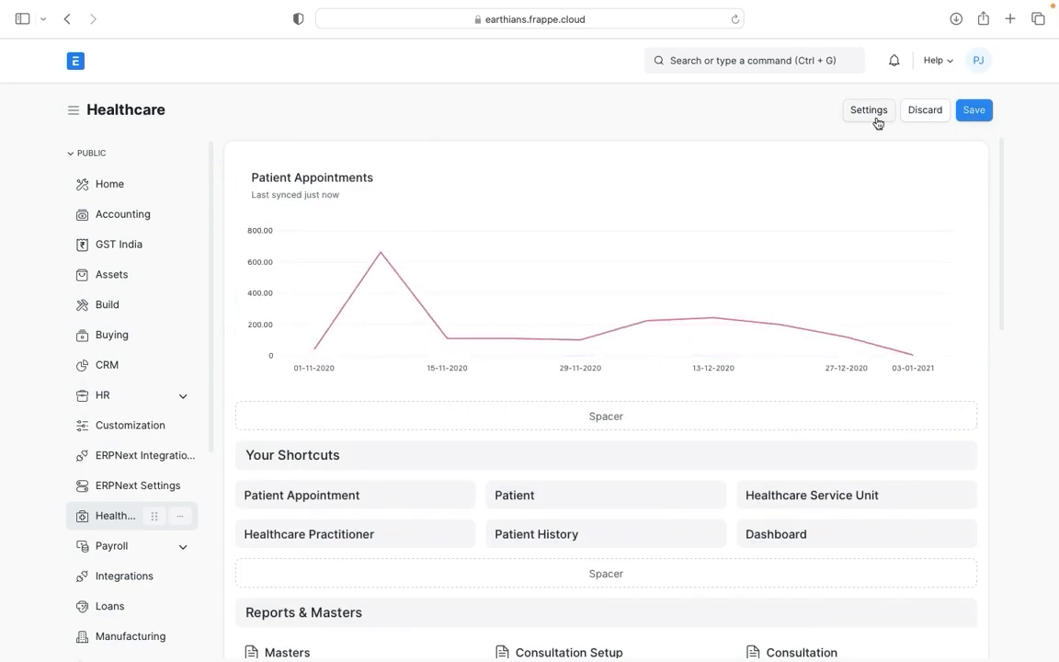
Open the workspace settings document and add a blank chart row on the Dashboards tab.
left_click(868, 110)
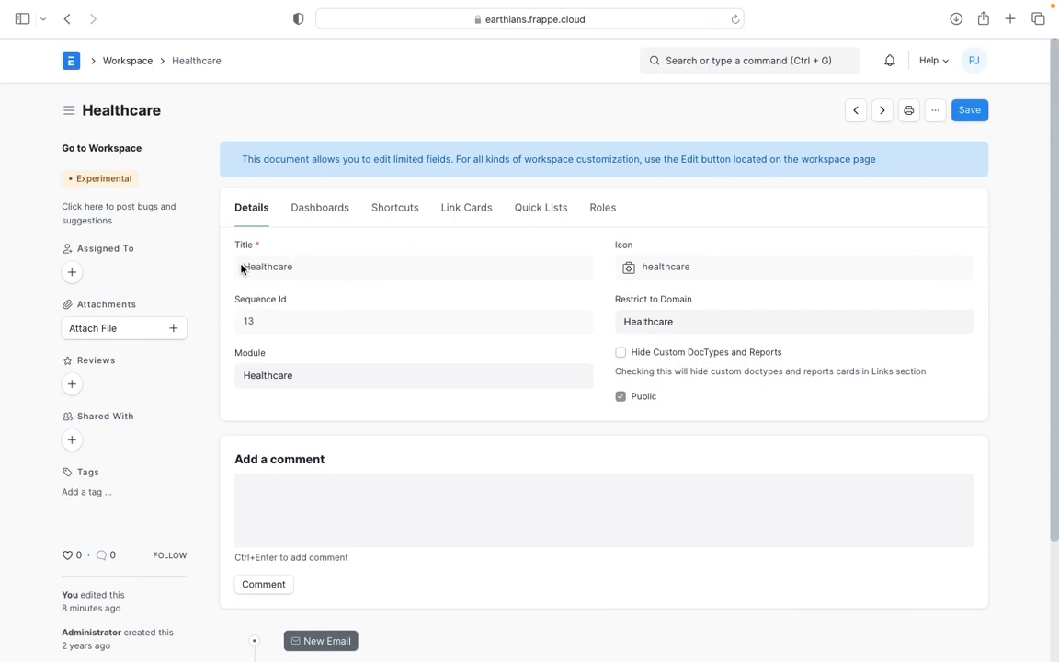
mouse_move(585, 311)
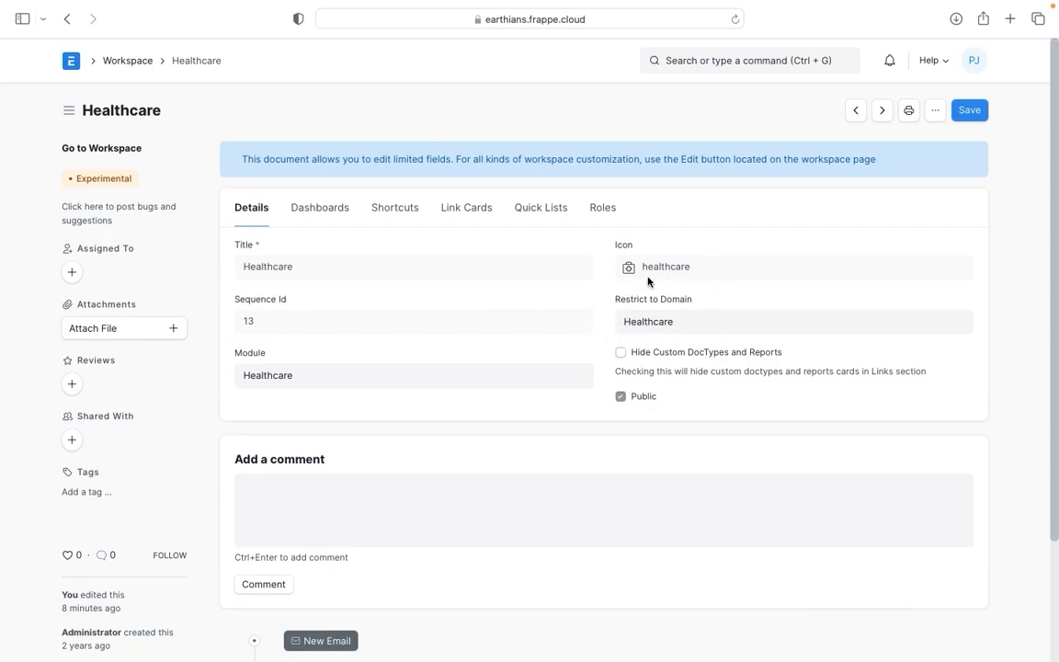
mouse_move(592, 320)
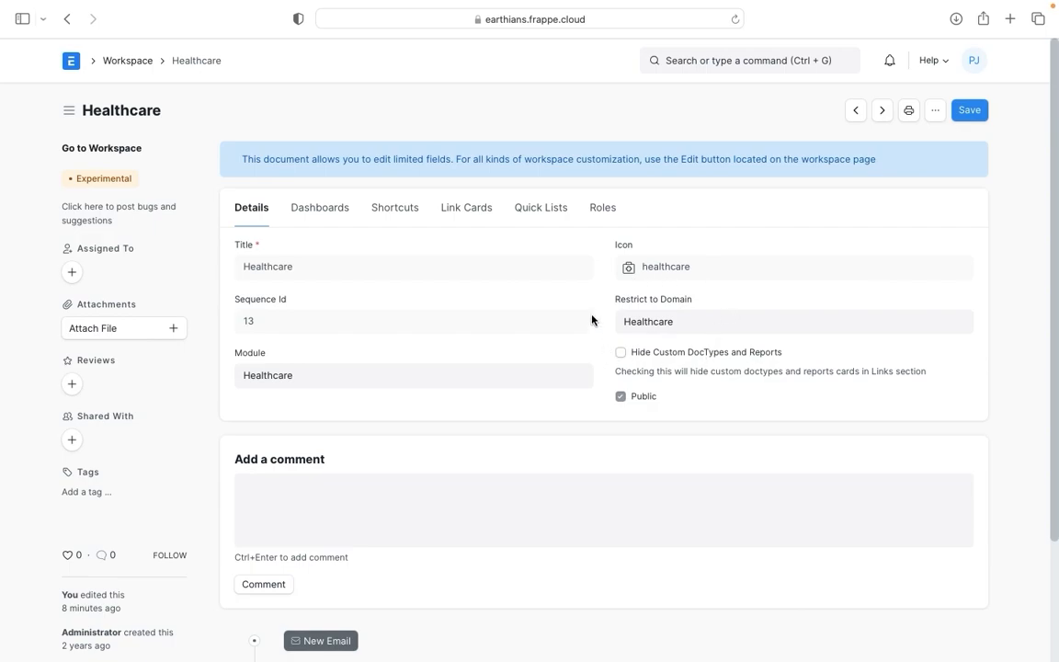
left_click(319, 206)
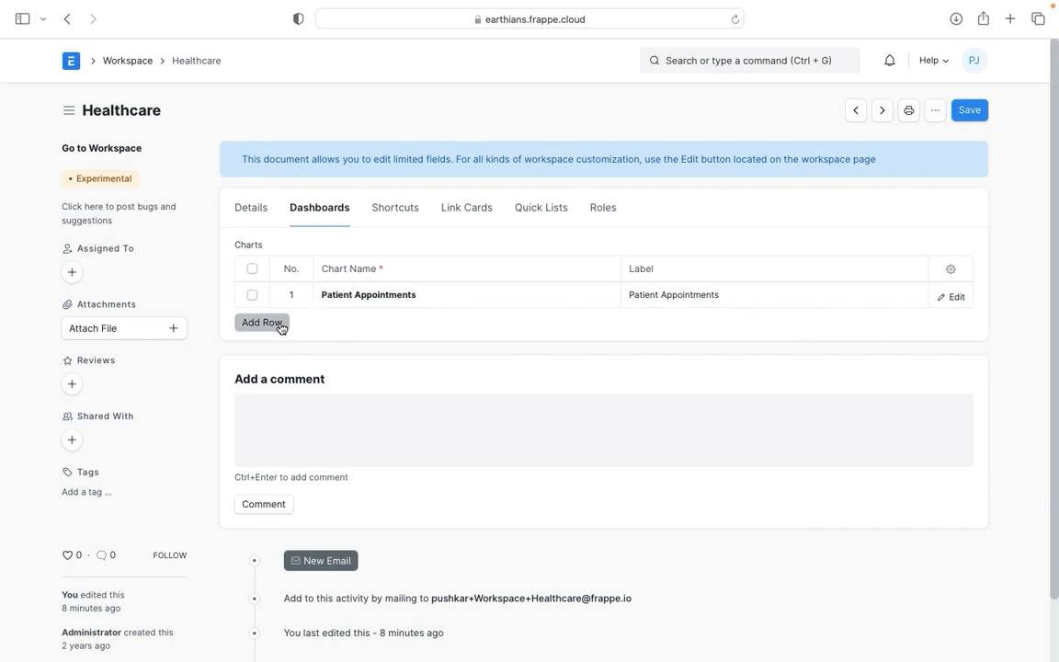
left_click(261, 324)
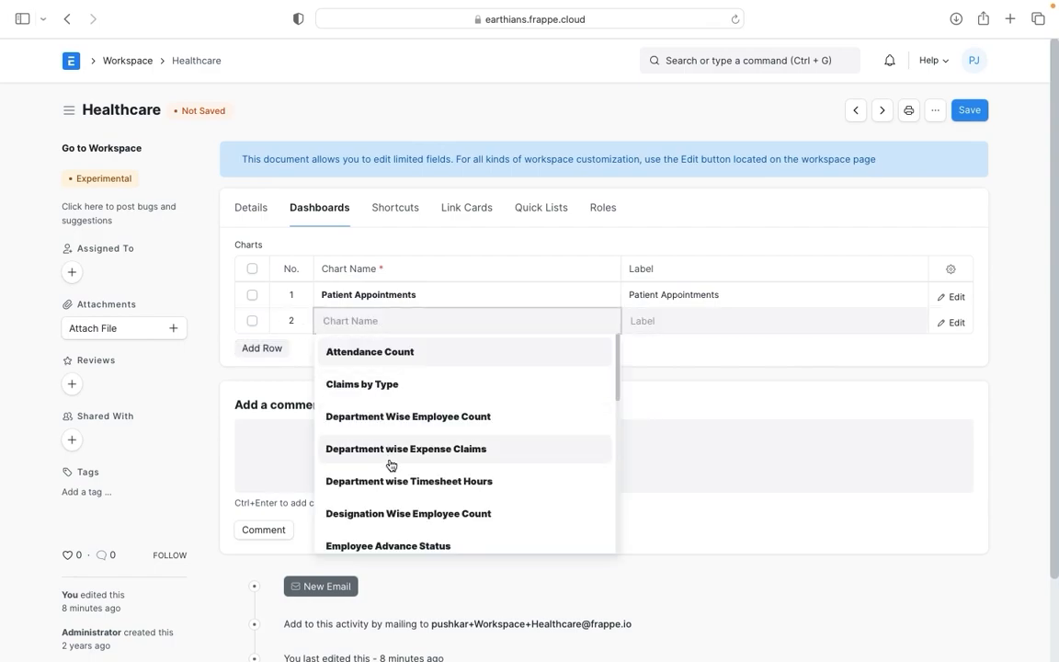
mouse_move(401, 533)
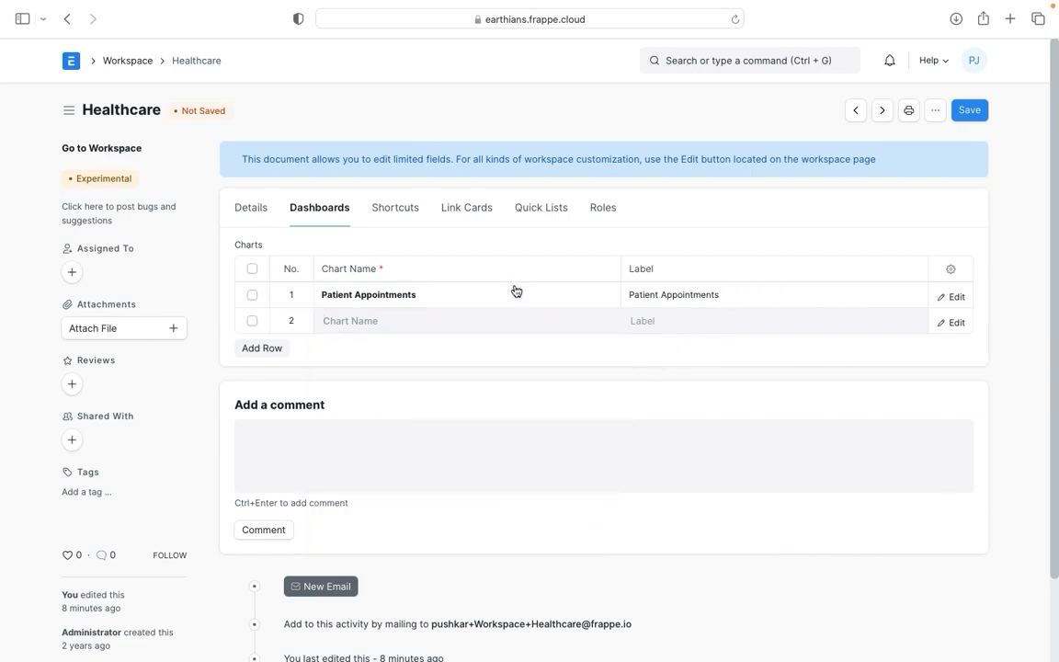
left_click(394, 206)
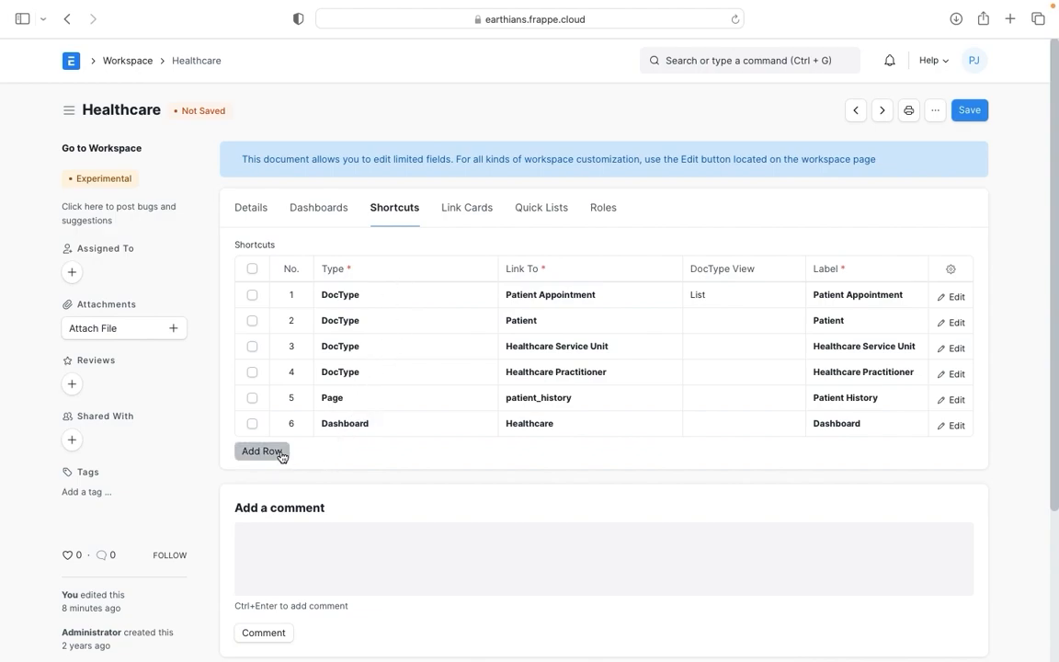
Add a blank seventh row to the workspace's Shortcuts table.
left_click(261, 450)
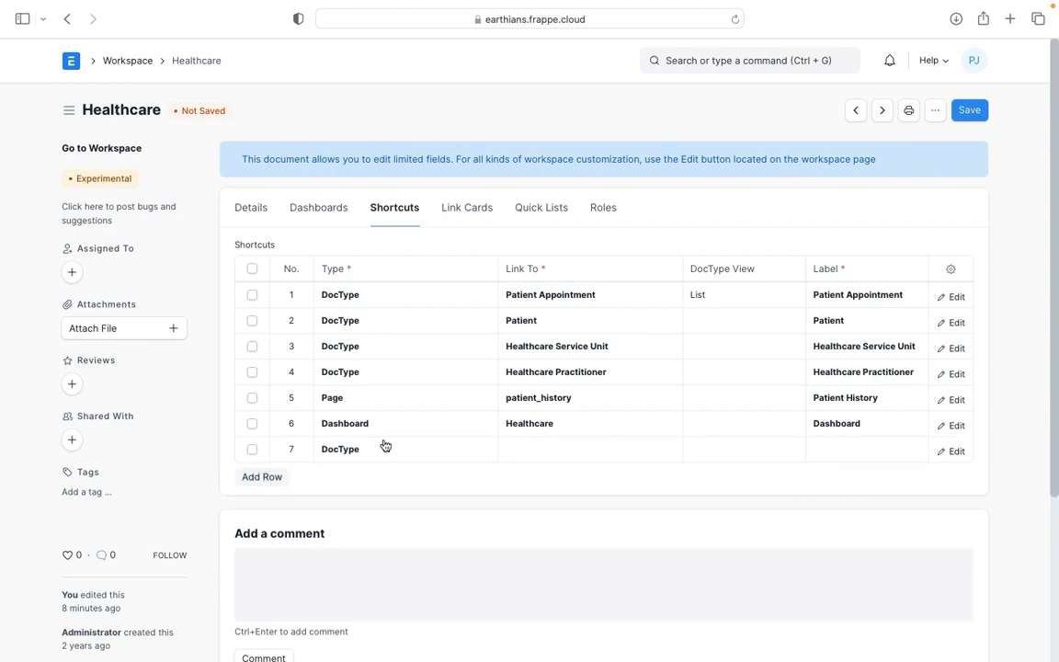
left_click(404, 448)
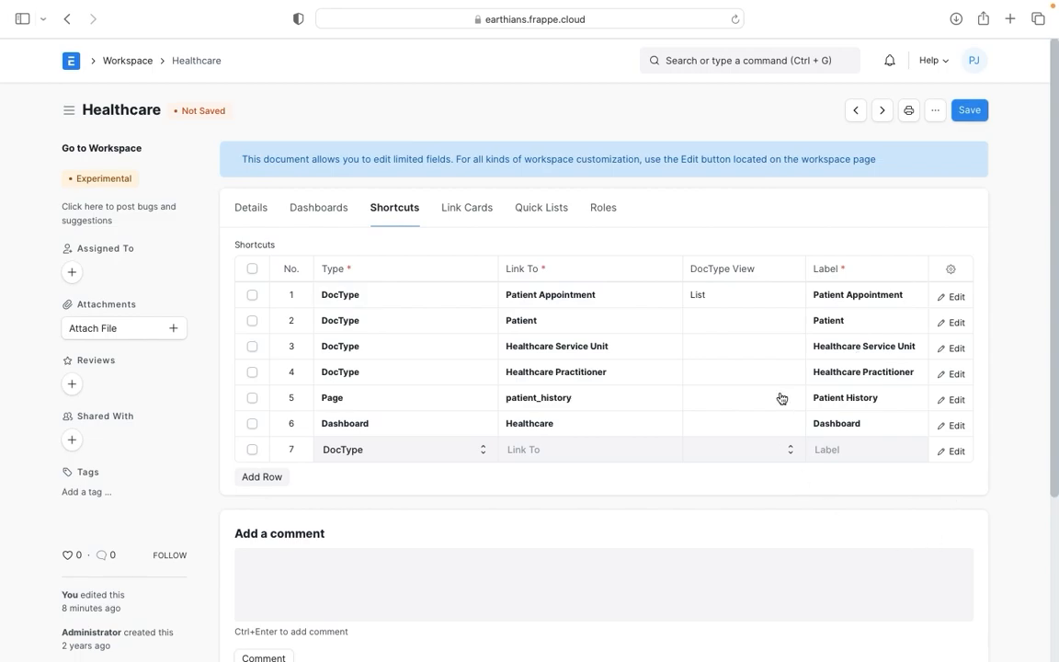
Review the Healthcare workspace's Link Cards list down to the last entries.
left_click(467, 206)
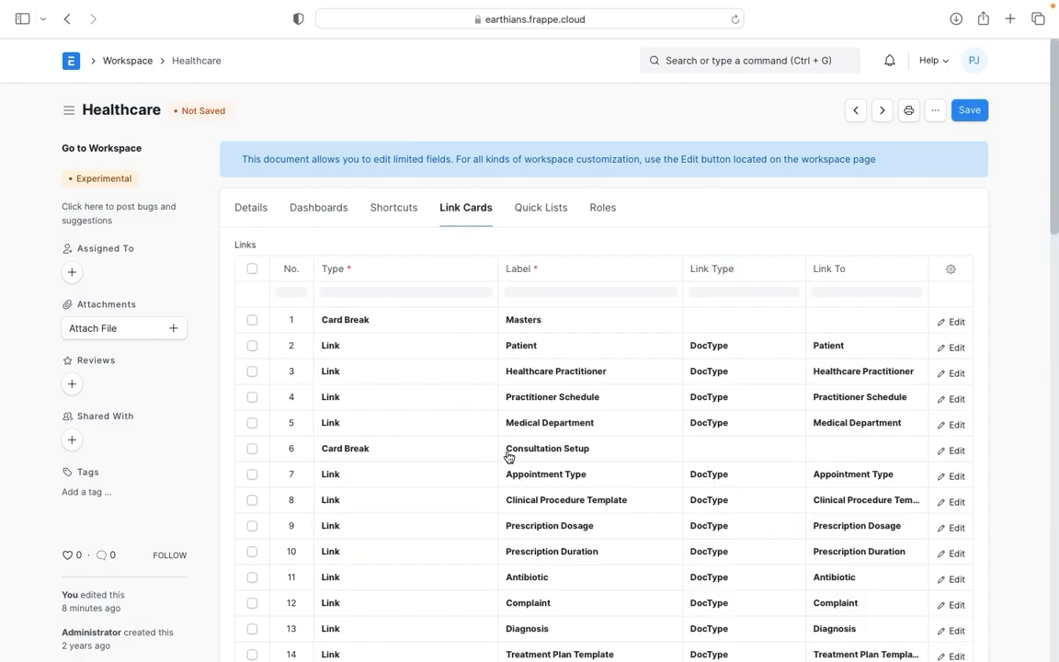
scroll("down", 3)
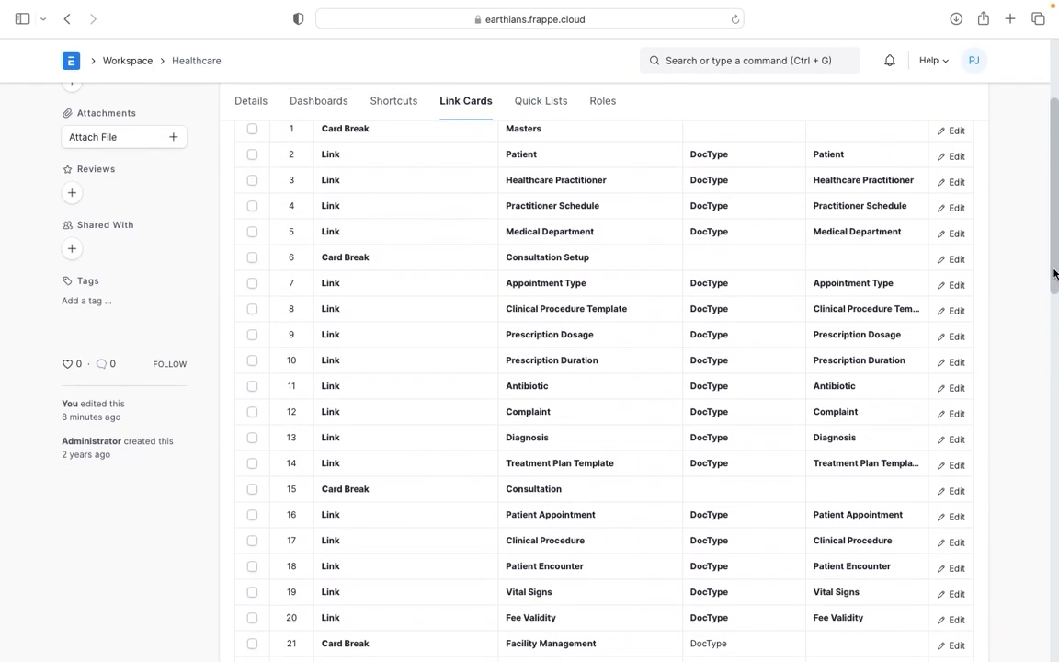
scroll("down", 3)
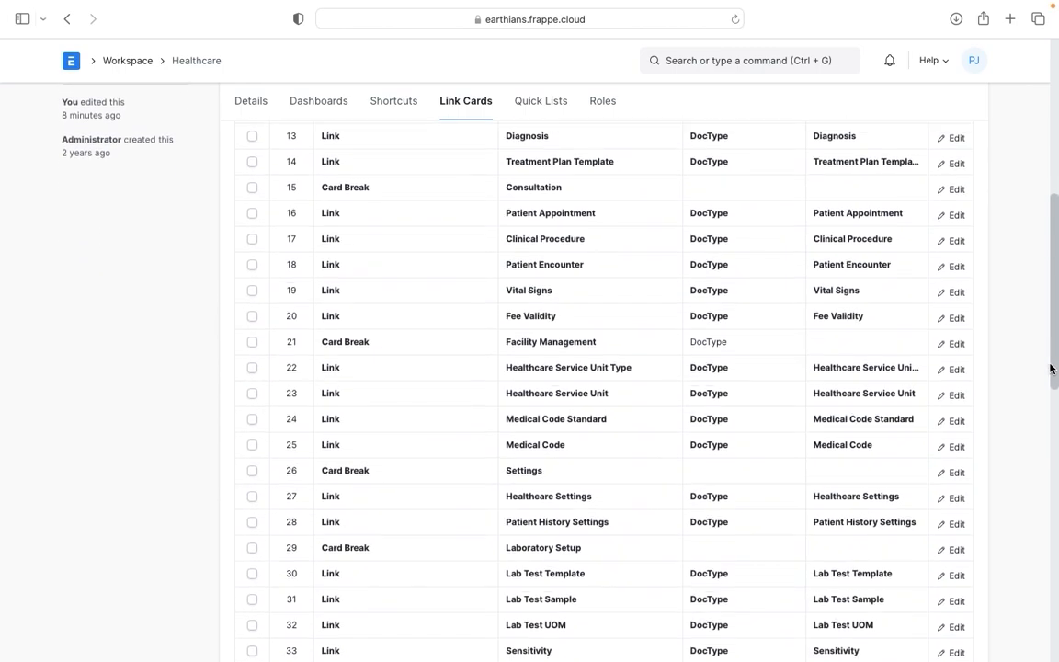
scroll("down", 3)
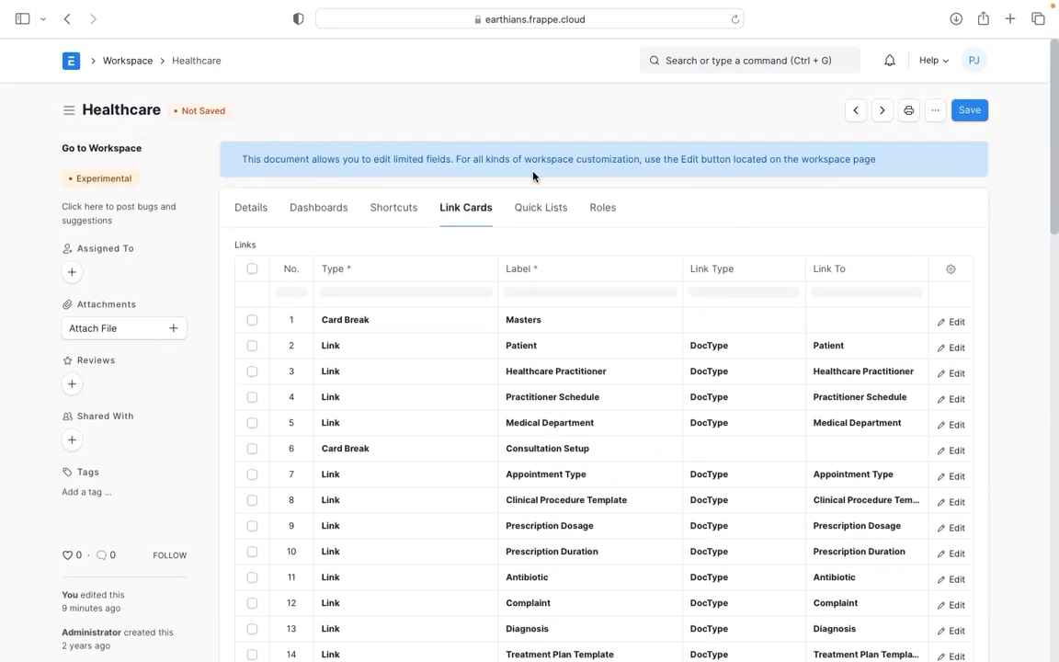
mouse_move(552, 210)
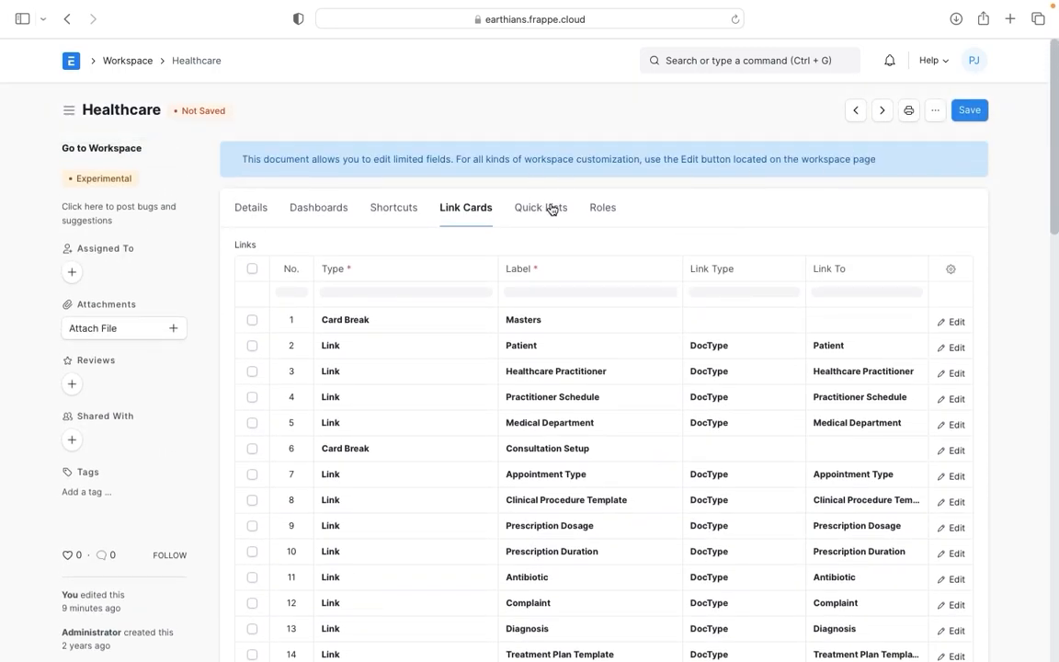
Check the Quick Lists and the Roles (Administrator) assigned to the workspace, then return home.
left_click(603, 206)
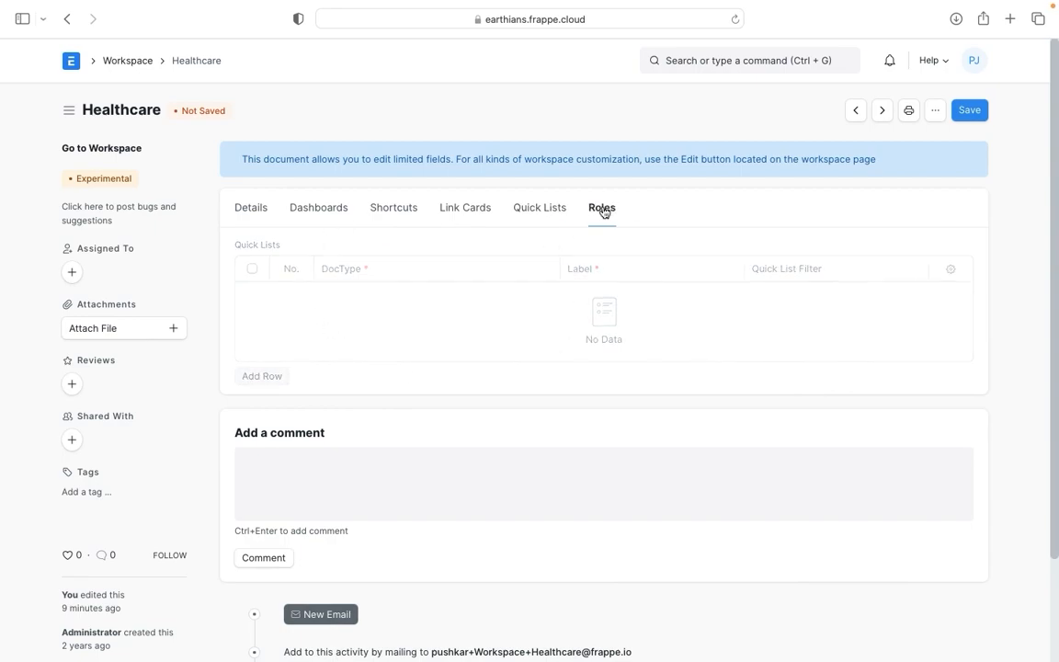
left_click(603, 206)
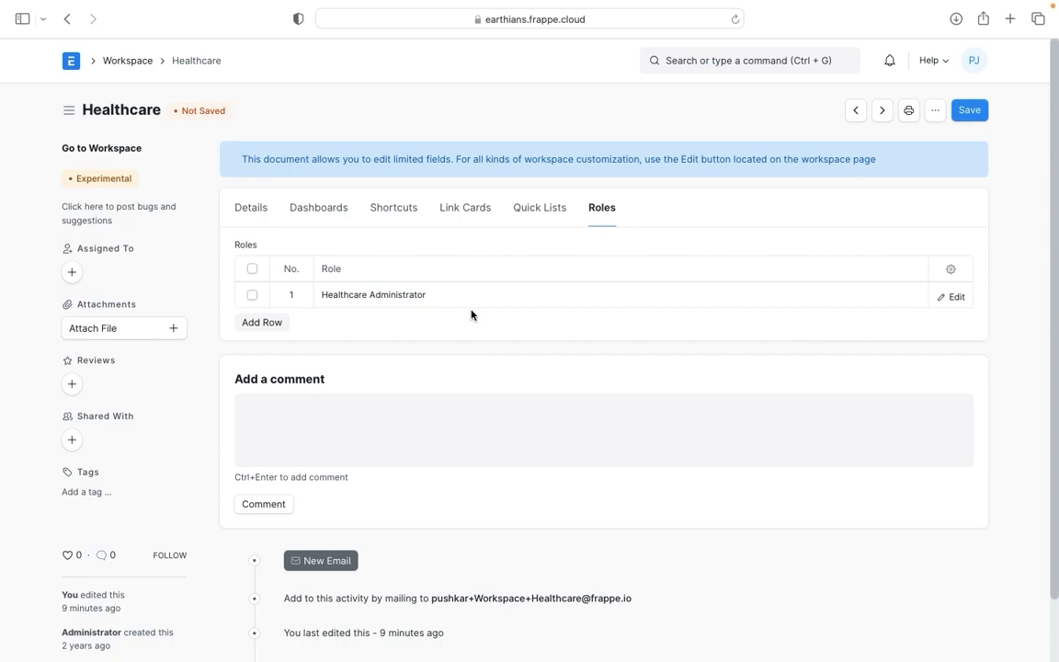
left_click(74, 62)
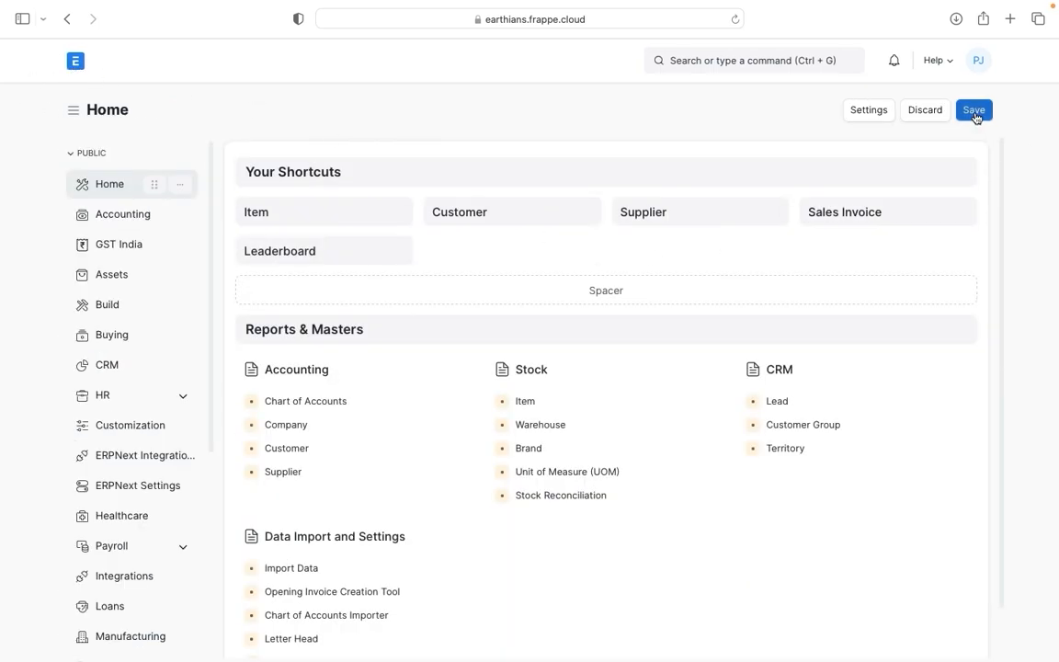
Save the Home workspace layout, which reports no changes were made on the page.
left_click(974, 110)
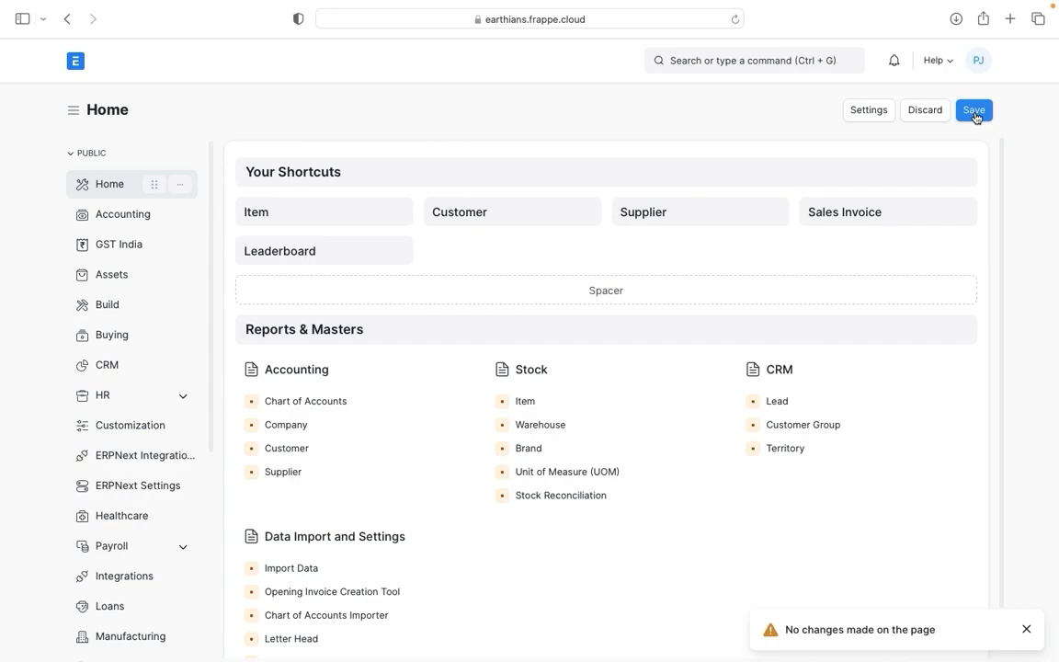